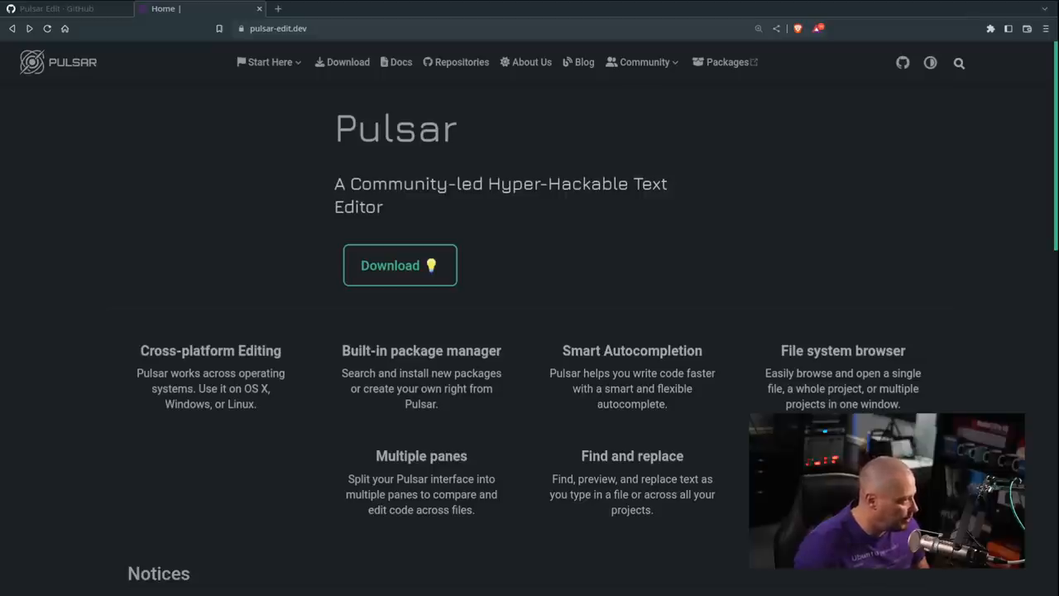
pyautogui.moveTo(182, 452)
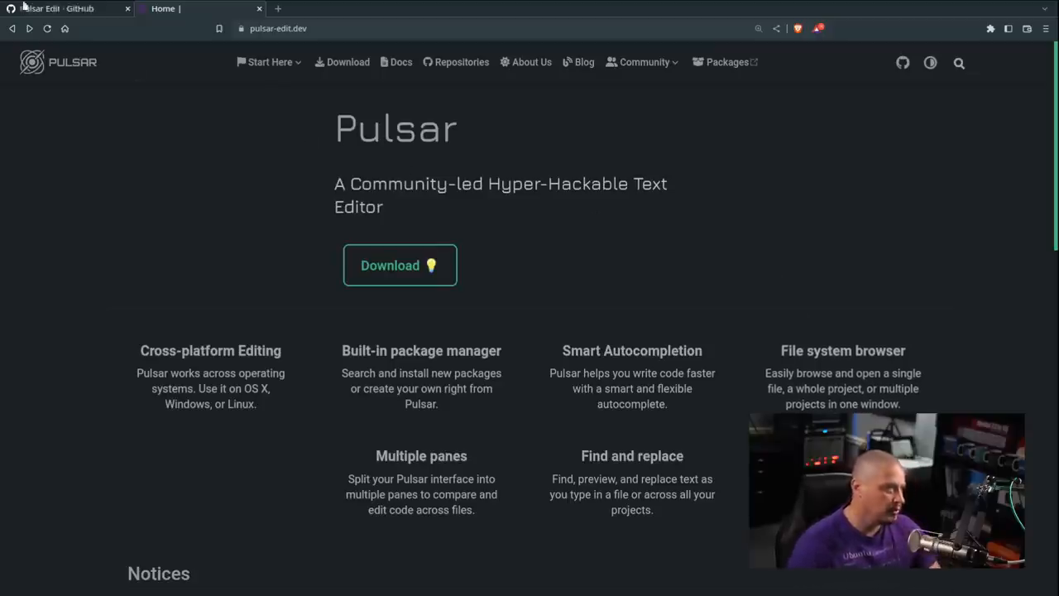
# Browse the Pulsar Edit GitHub organisation page, then go to the site's Downloads page
pyautogui.click(66, 8)
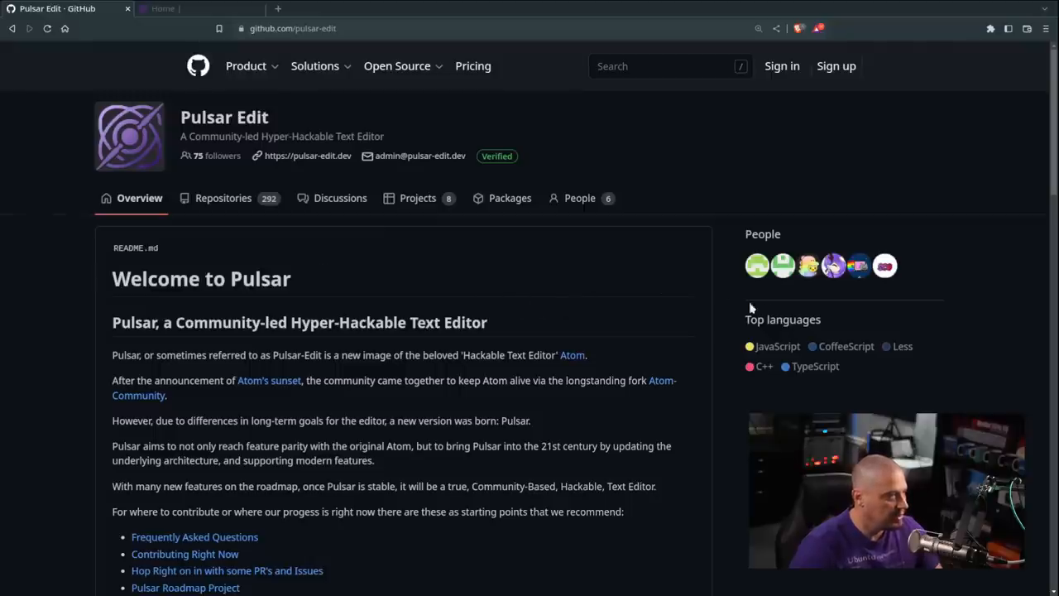
pyautogui.scroll(-3)
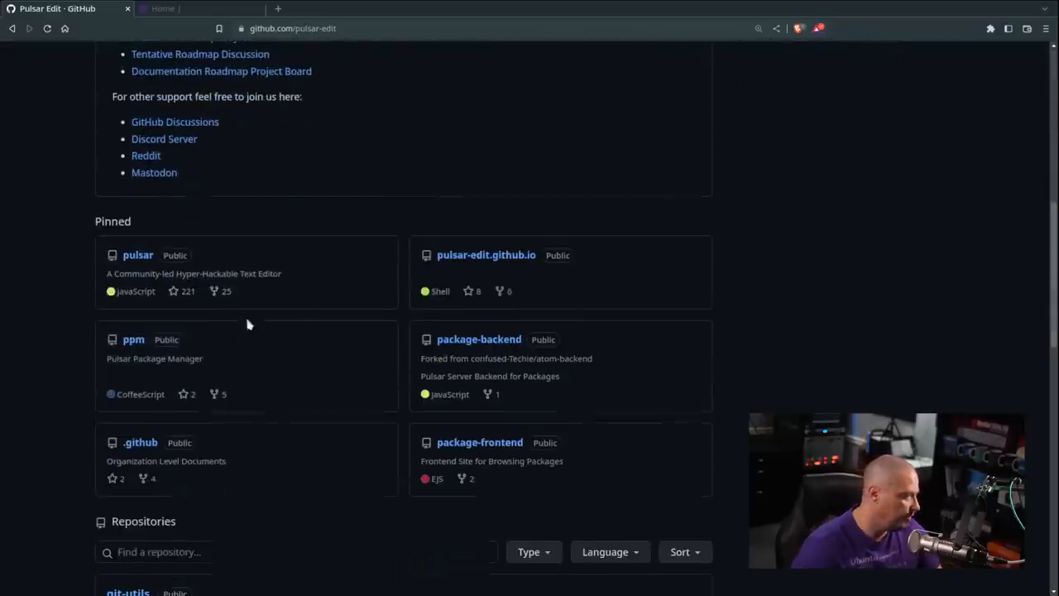
pyautogui.moveTo(180, 322)
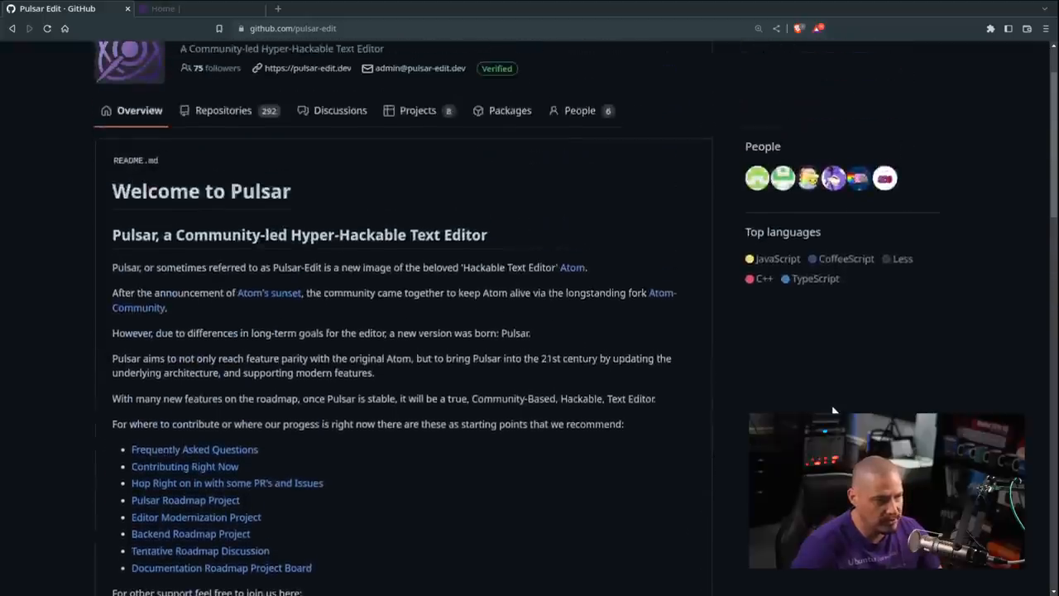
pyautogui.scroll(3)
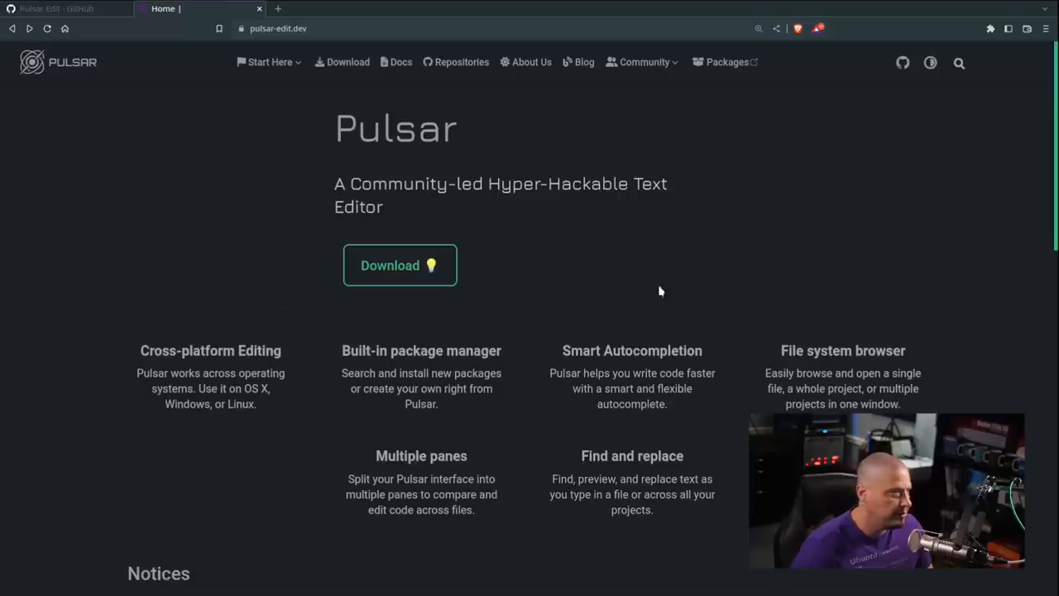
pyautogui.moveTo(179, 83)
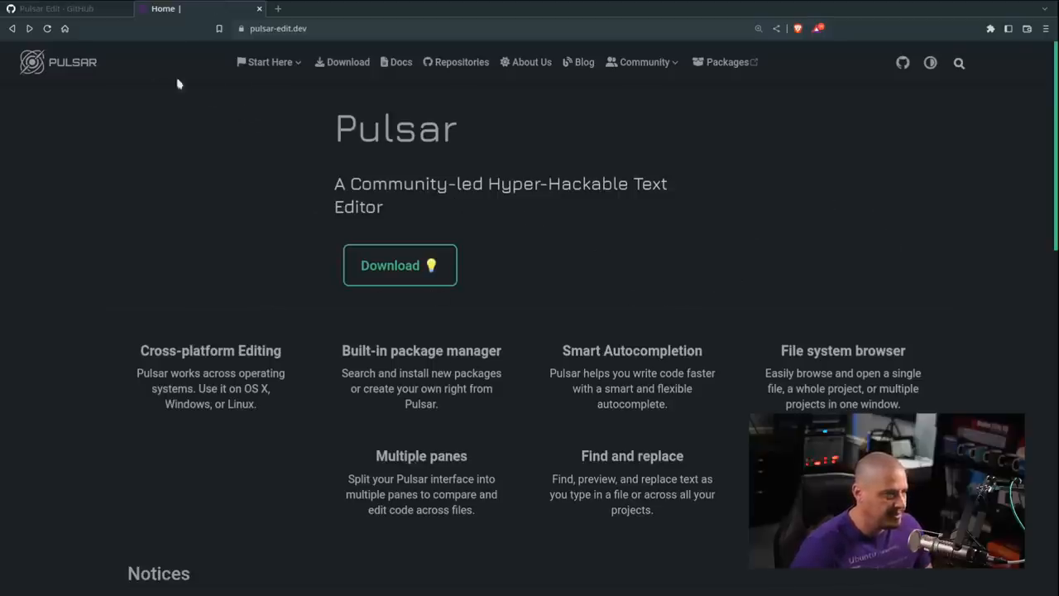
pyautogui.click(401, 265)
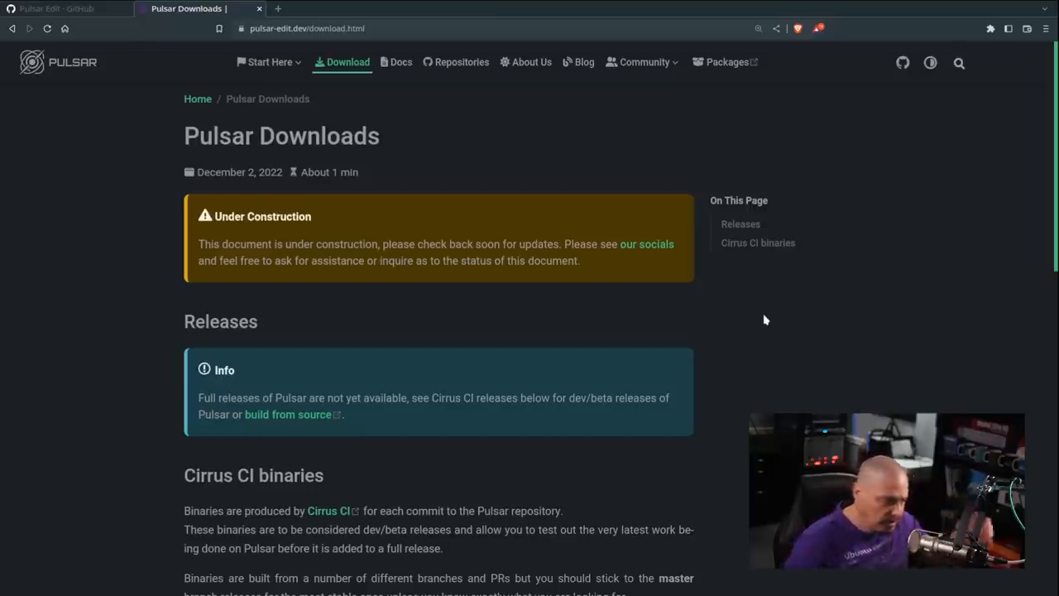
pyautogui.moveTo(776, 288)
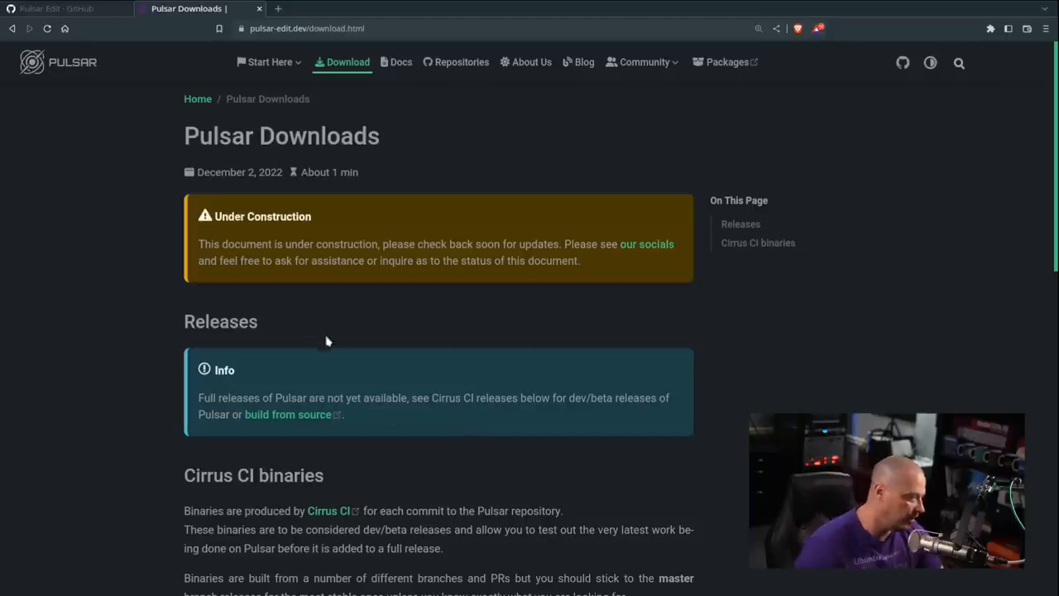
pyautogui.moveTo(570, 357)
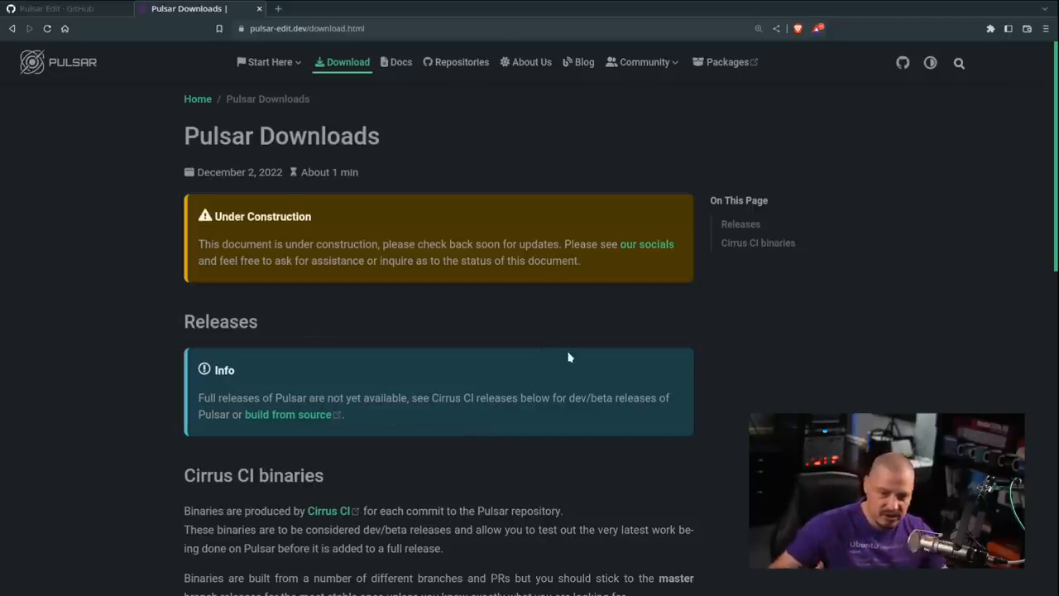
pyautogui.moveTo(554, 344)
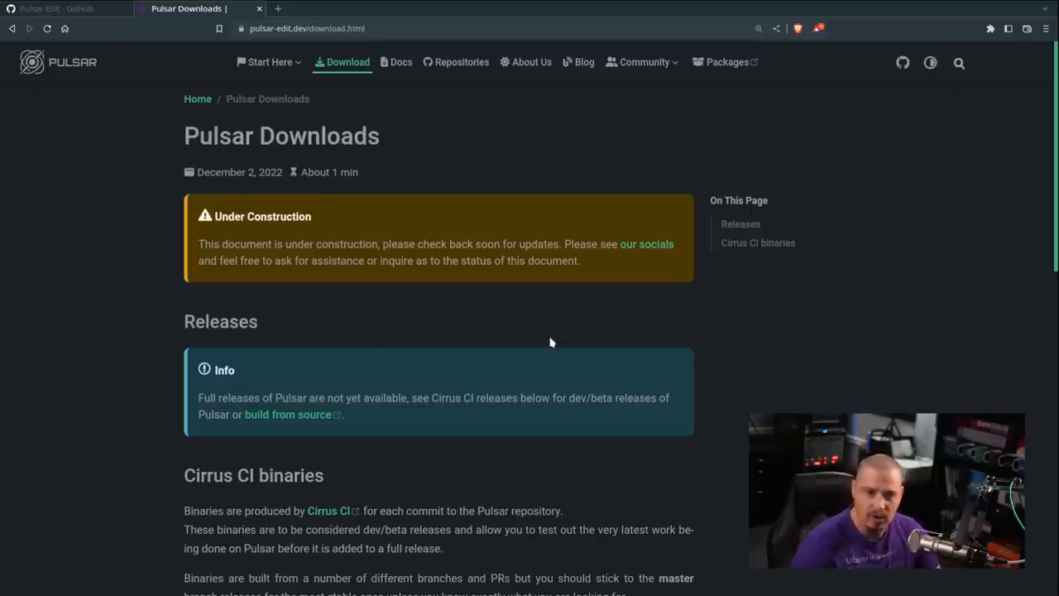
pyautogui.scroll(-3)
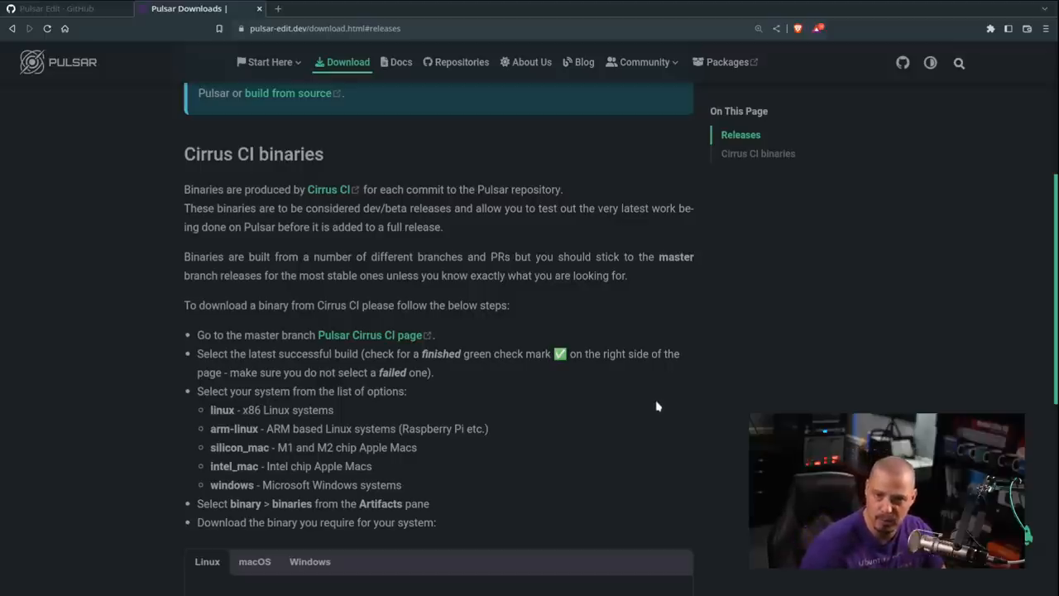
pyautogui.moveTo(670, 430)
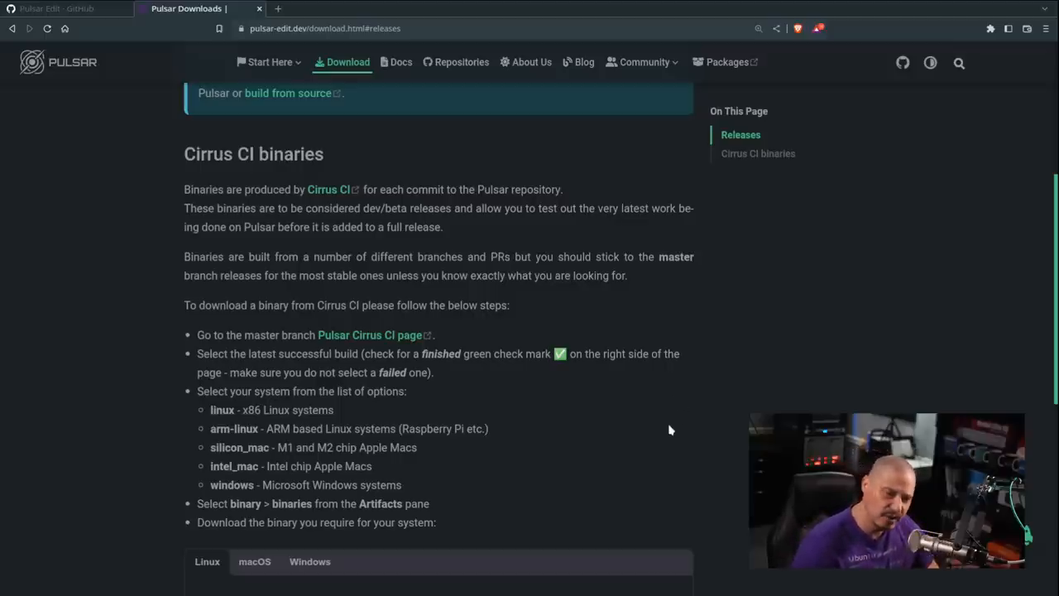
pyautogui.scroll(-3)
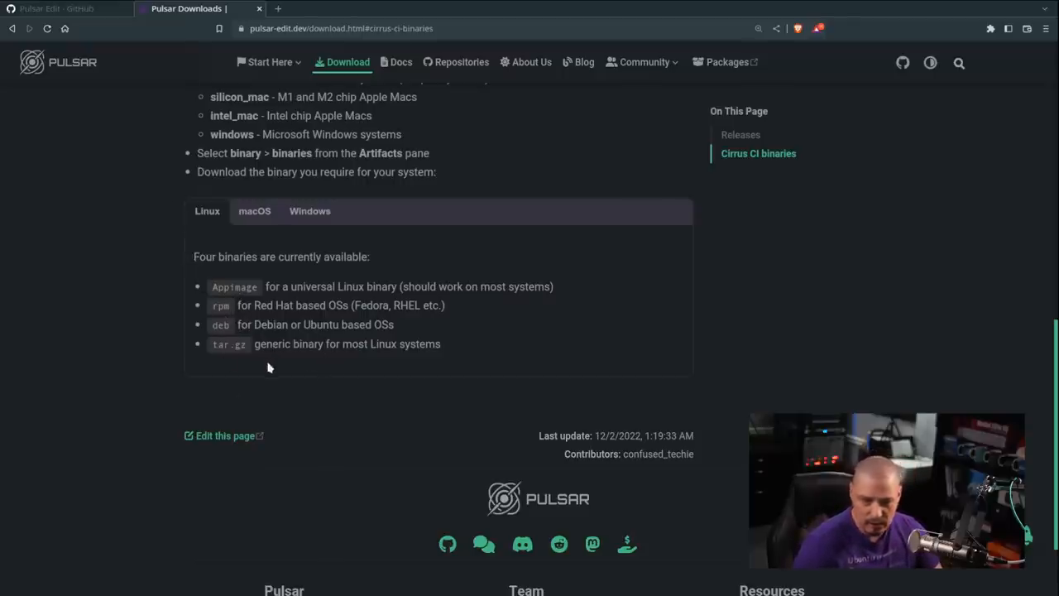
pyautogui.moveTo(281, 399)
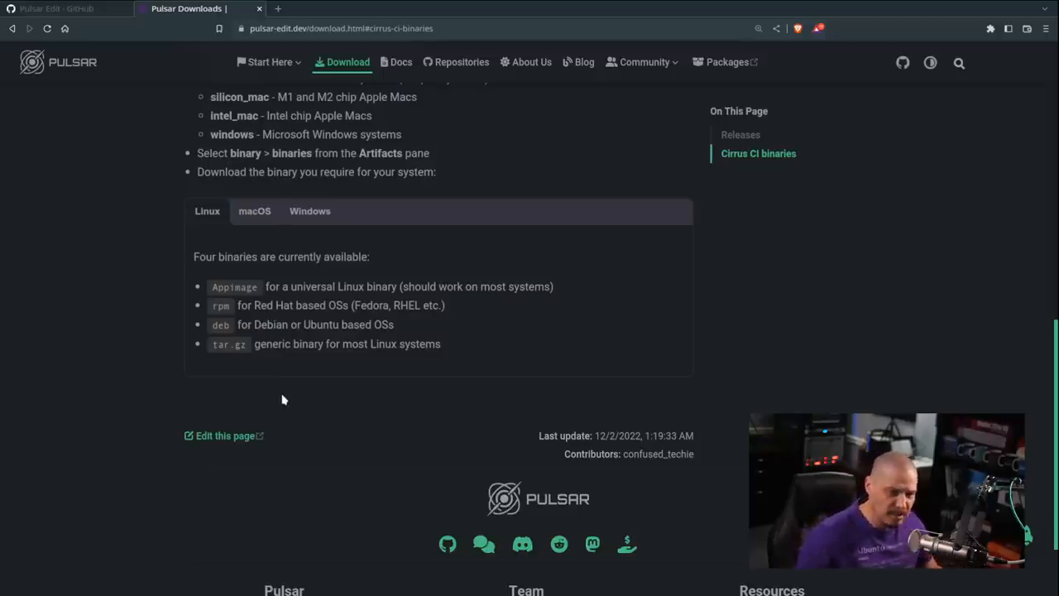
pyautogui.scroll(3)
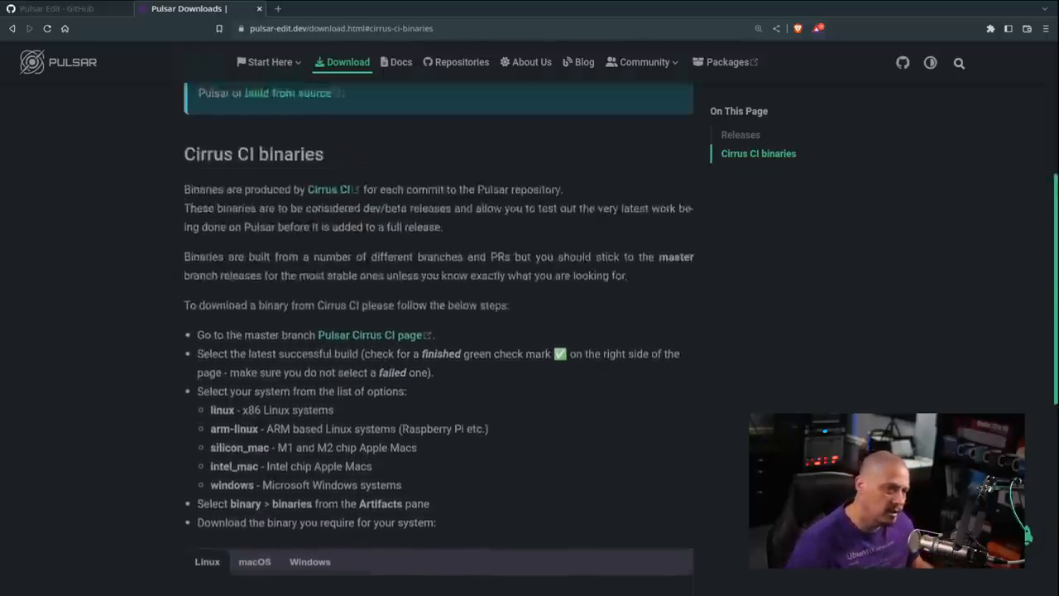
pyautogui.scroll(3)
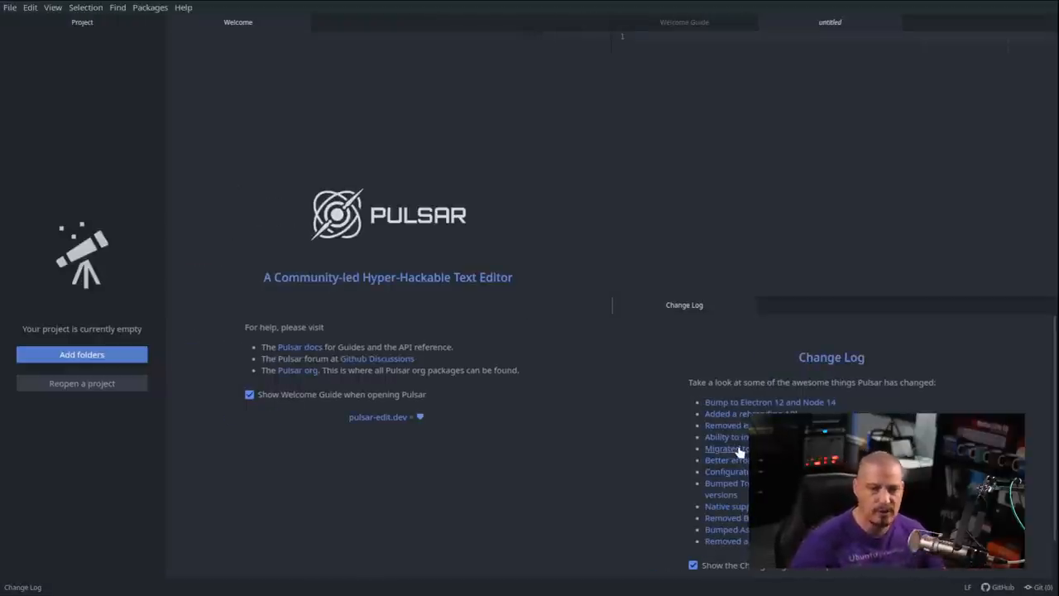
pyautogui.moveTo(542, 334)
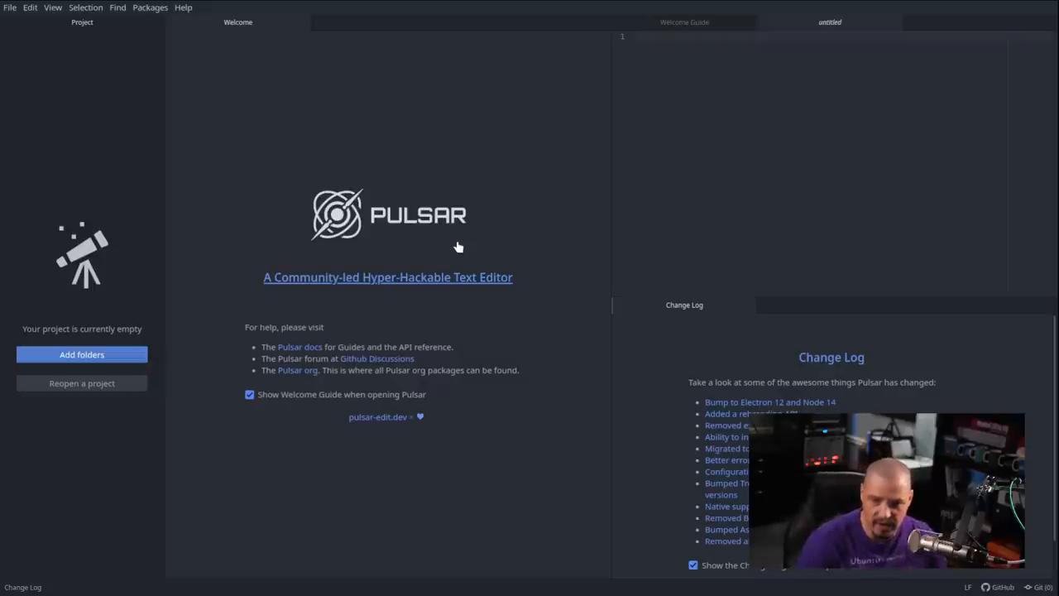
pyautogui.moveTo(437, 255)
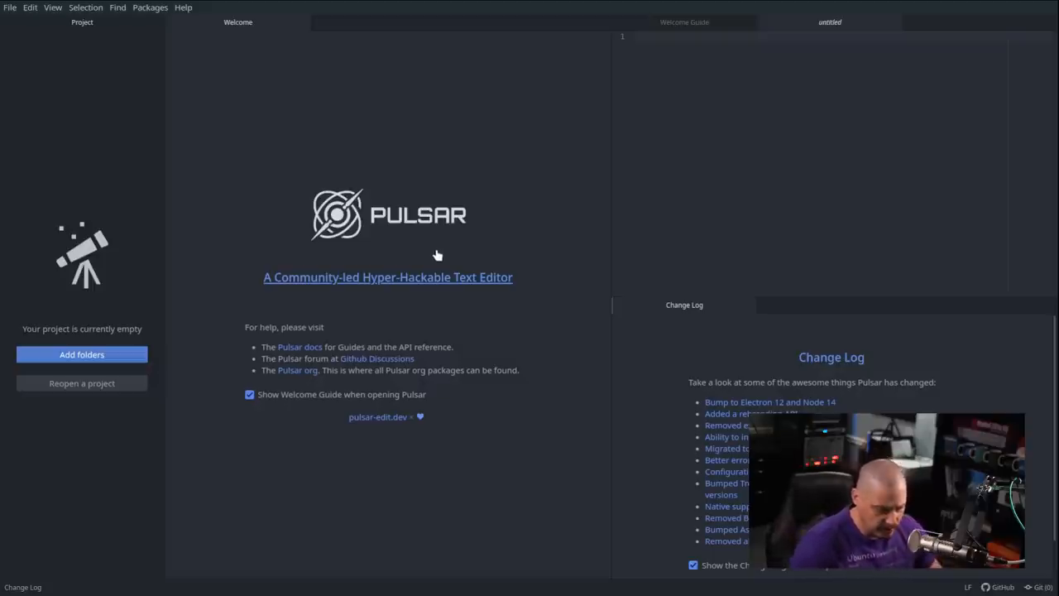
pyautogui.moveTo(490, 553)
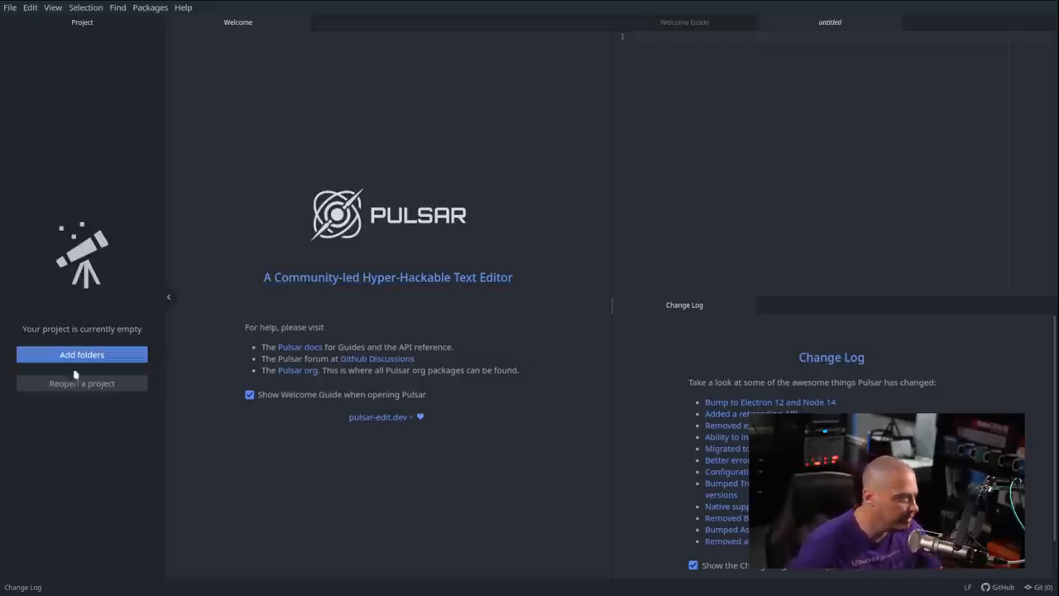
pyautogui.moveTo(81, 139)
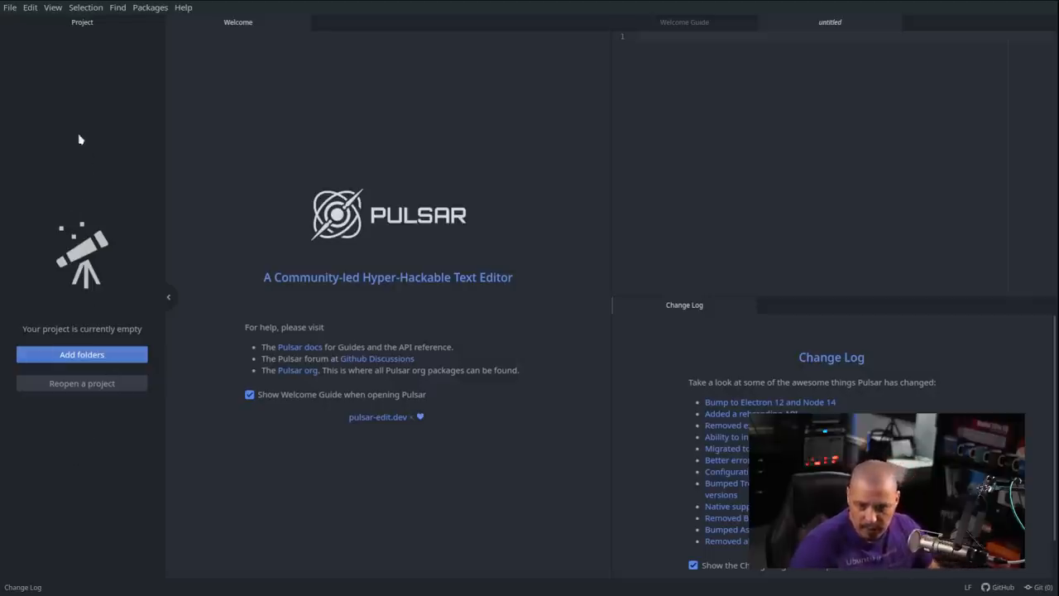
pyautogui.moveTo(36, 428)
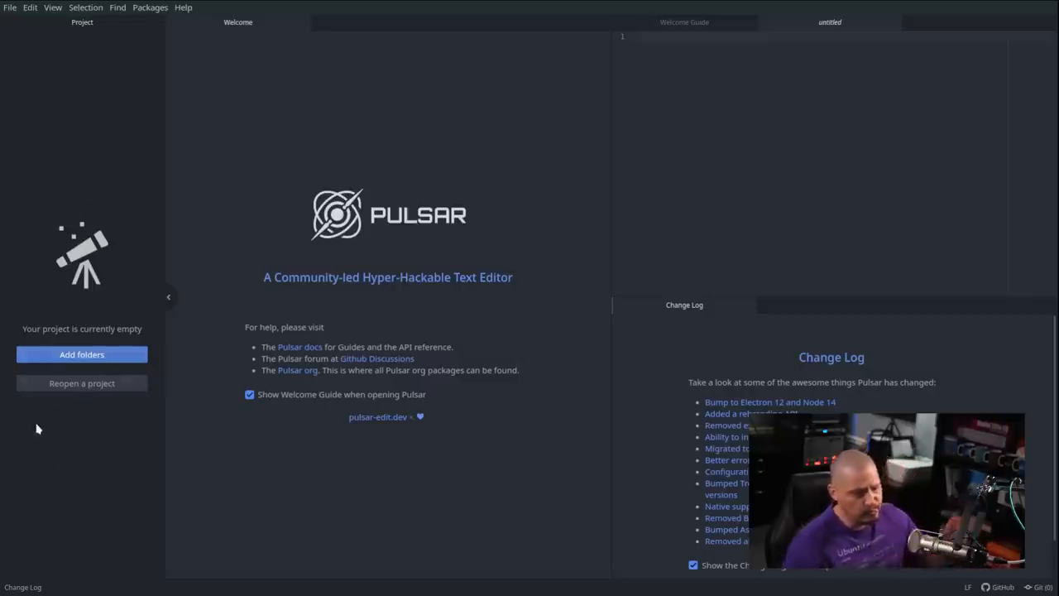
pyautogui.moveTo(721, 242)
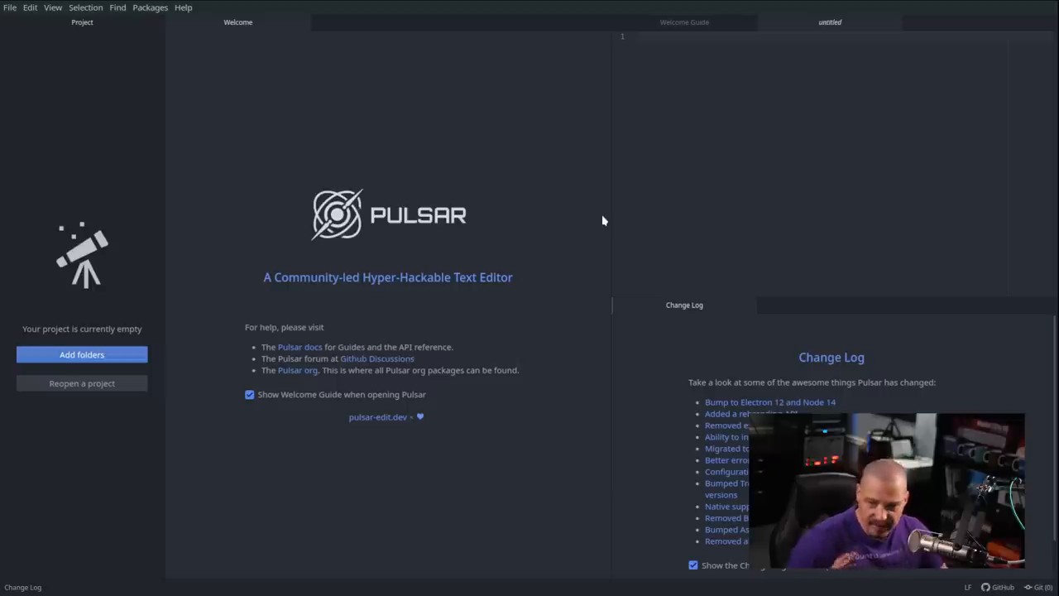
# Show Pulsar's File menu commands beside the Welcome and Change Log panes
pyautogui.click(9, 6)
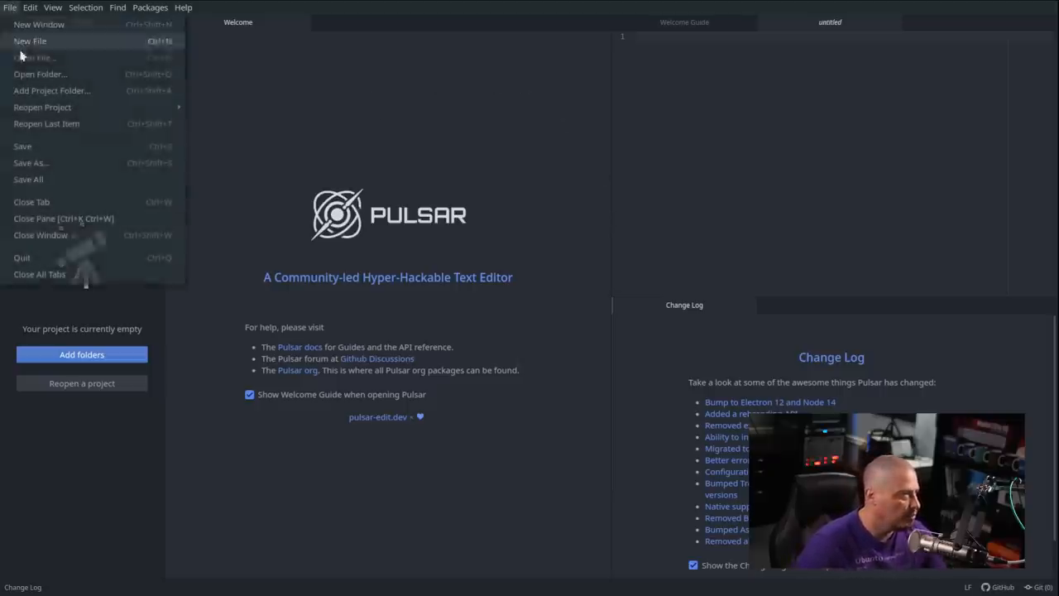
# Open .bashrc from the home folder in a new editor tab beside the Change Log
pyautogui.click(34, 56)
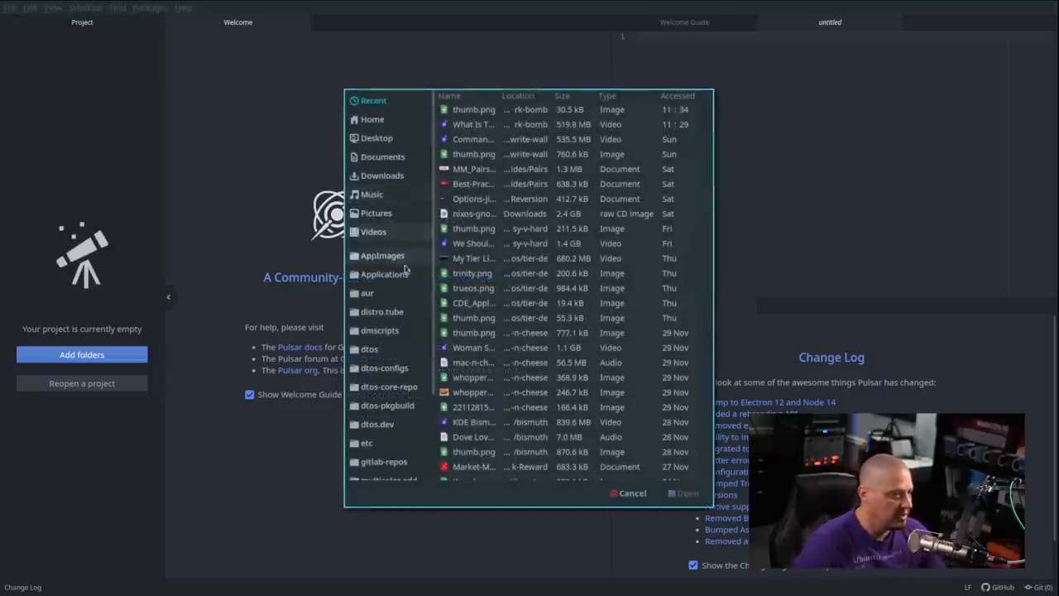
pyautogui.click(370, 119)
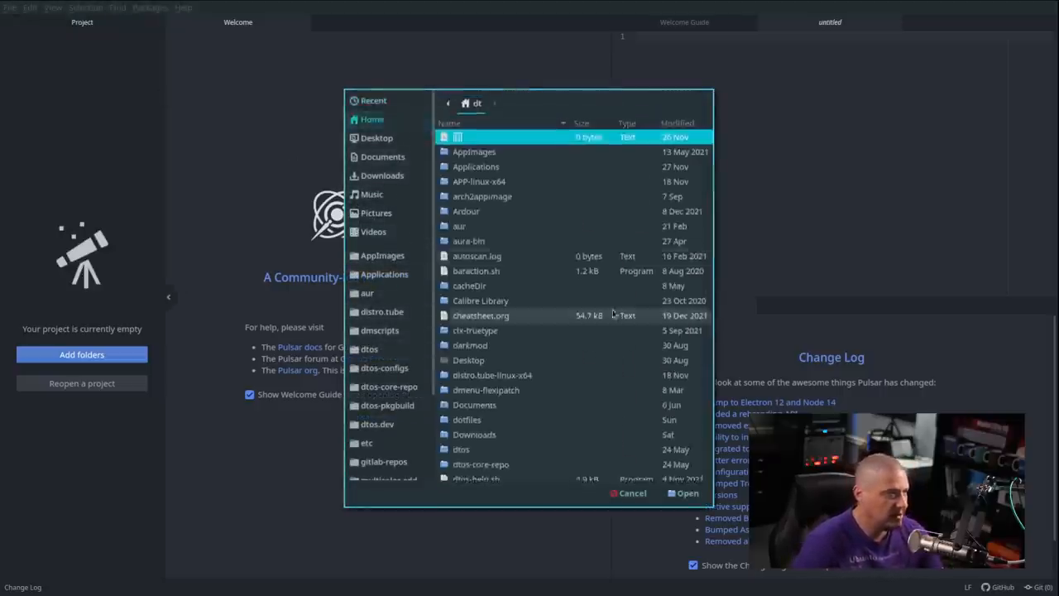
pyautogui.scroll(-3)
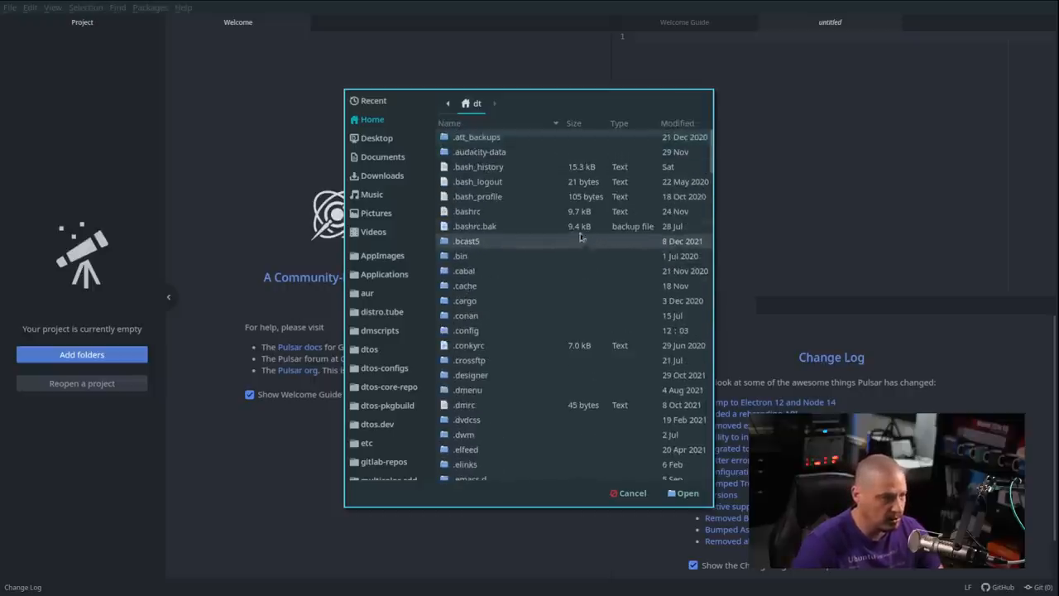
pyautogui.click(467, 212)
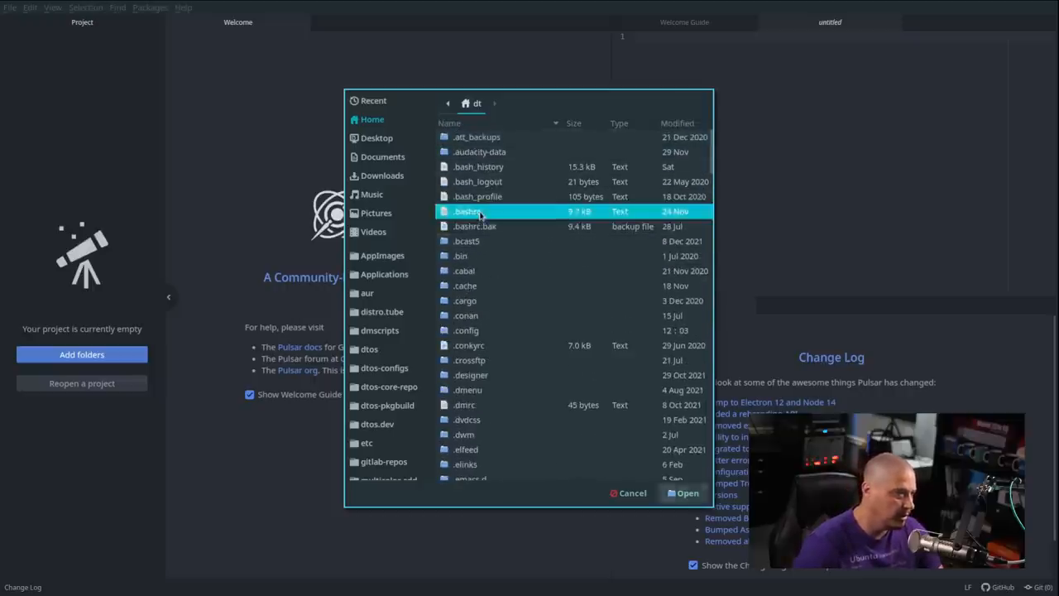
pyautogui.click(682, 493)
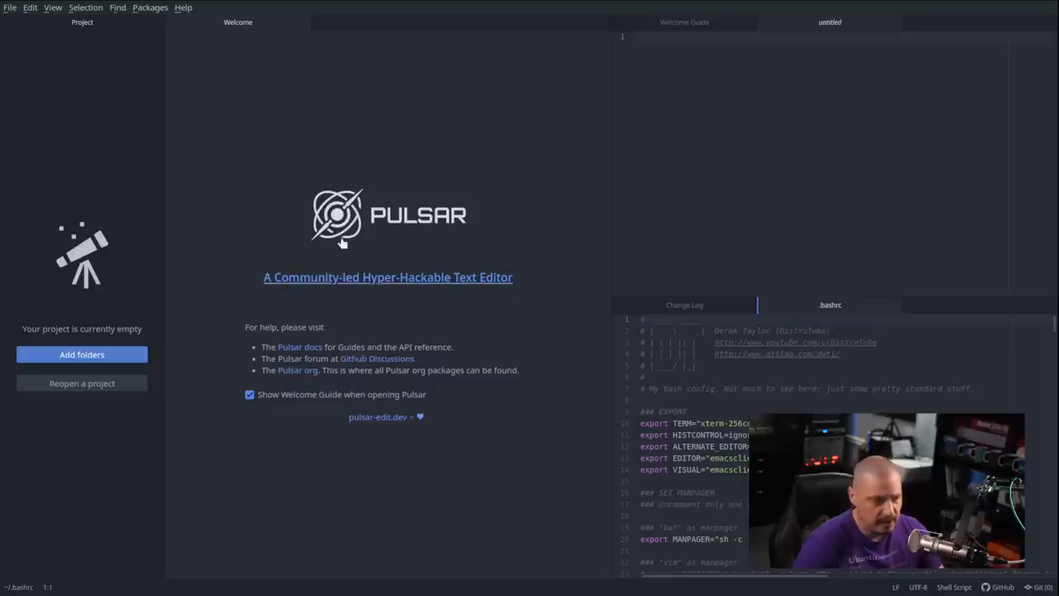
pyautogui.moveTo(489, 179)
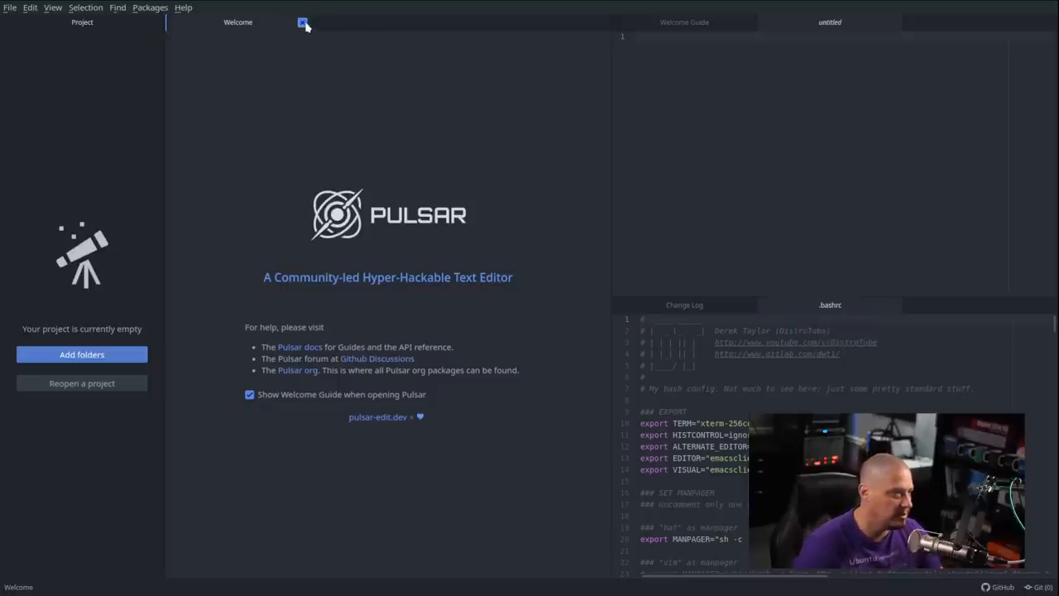
# Close the Welcome, untitled and Welcome Guide tabs, leaving only Change Log and .bashrc
pyautogui.click(303, 23)
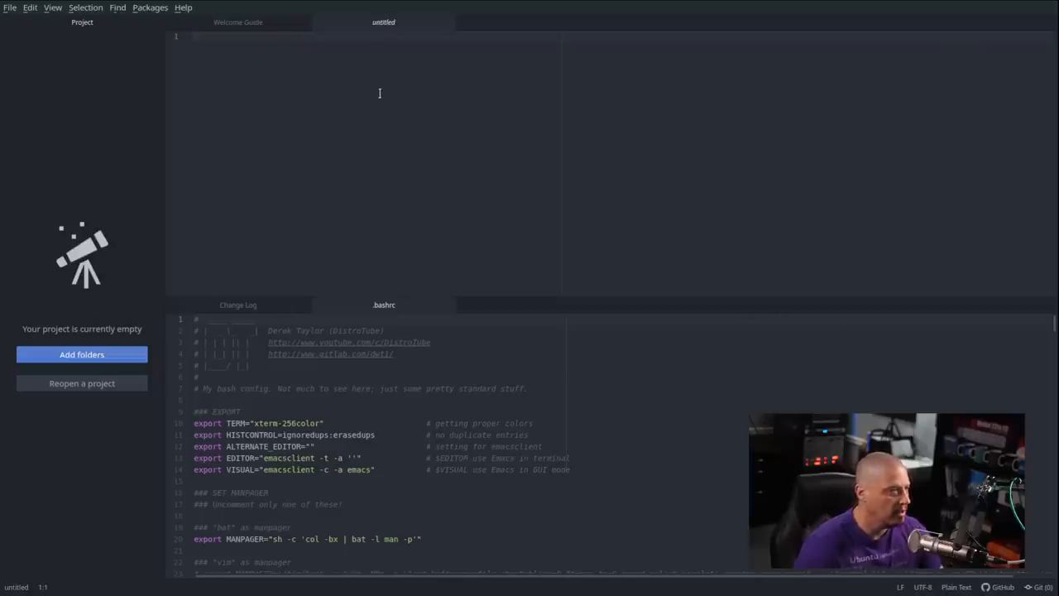
pyautogui.click(238, 21)
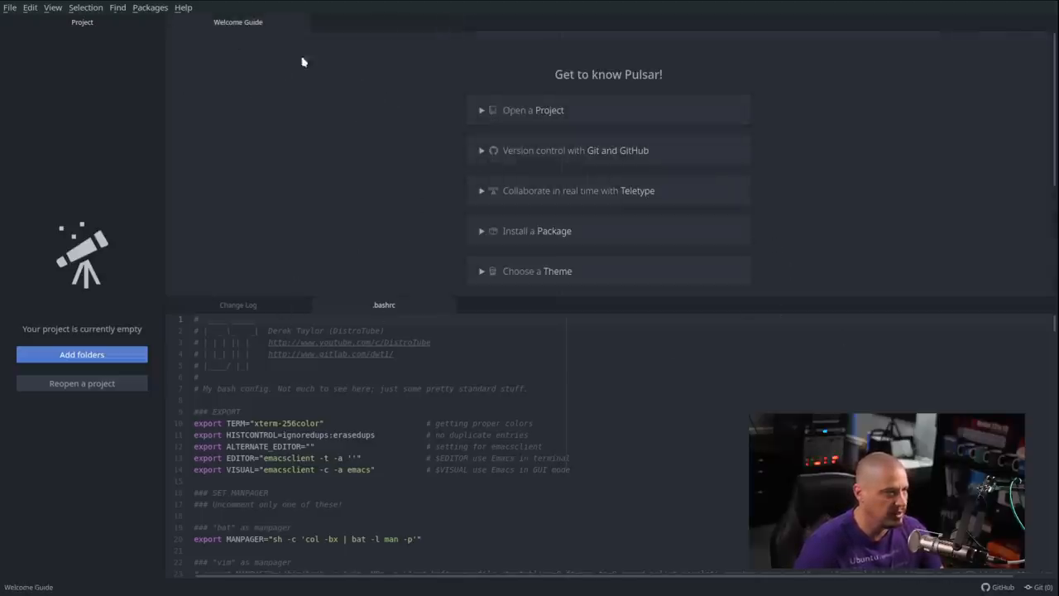
pyautogui.moveTo(543, 136)
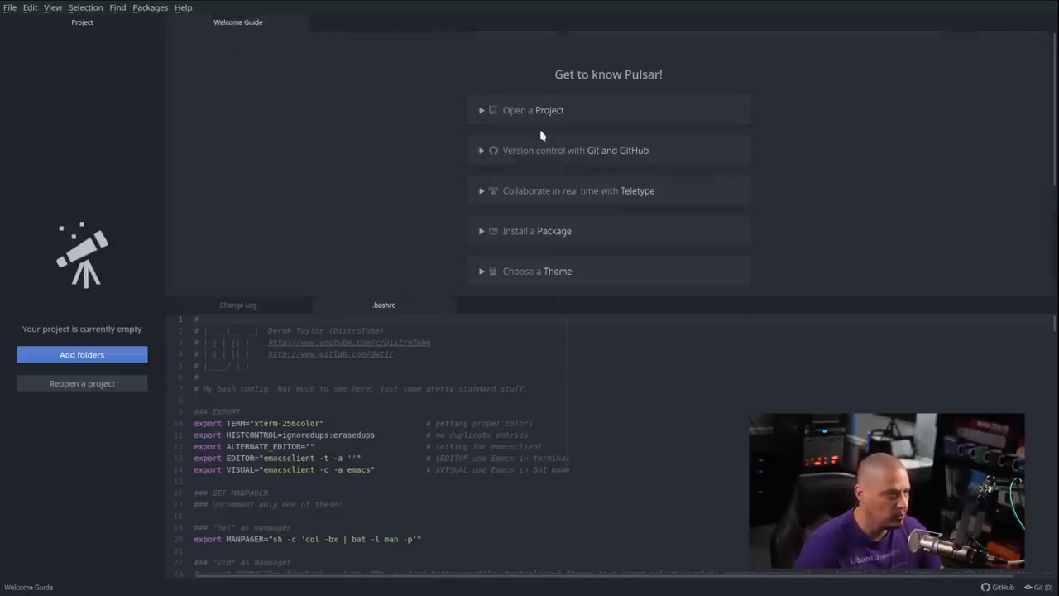
pyautogui.scroll(-3)
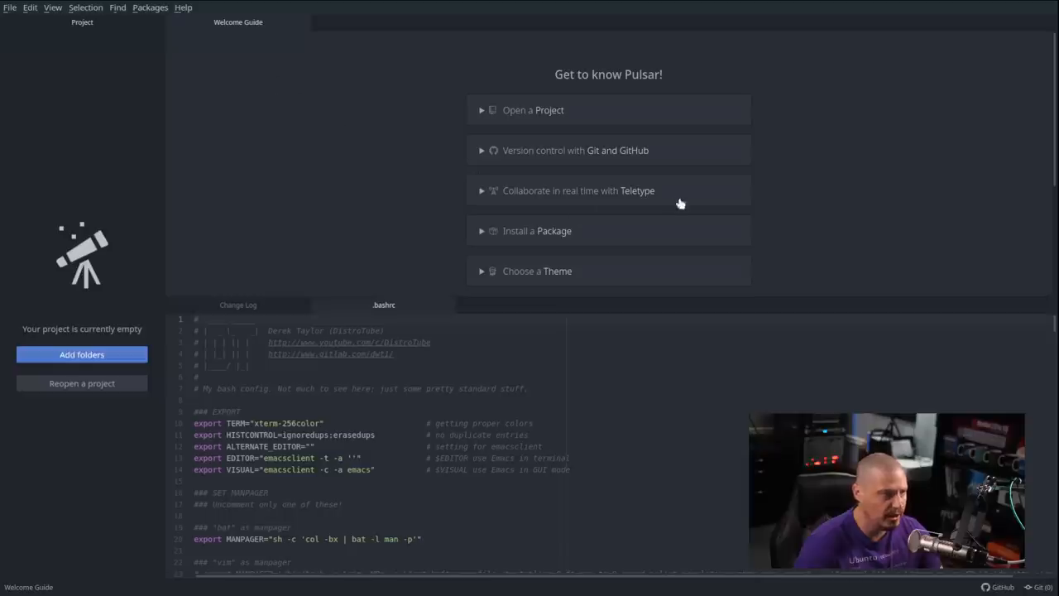
pyautogui.moveTo(577, 150)
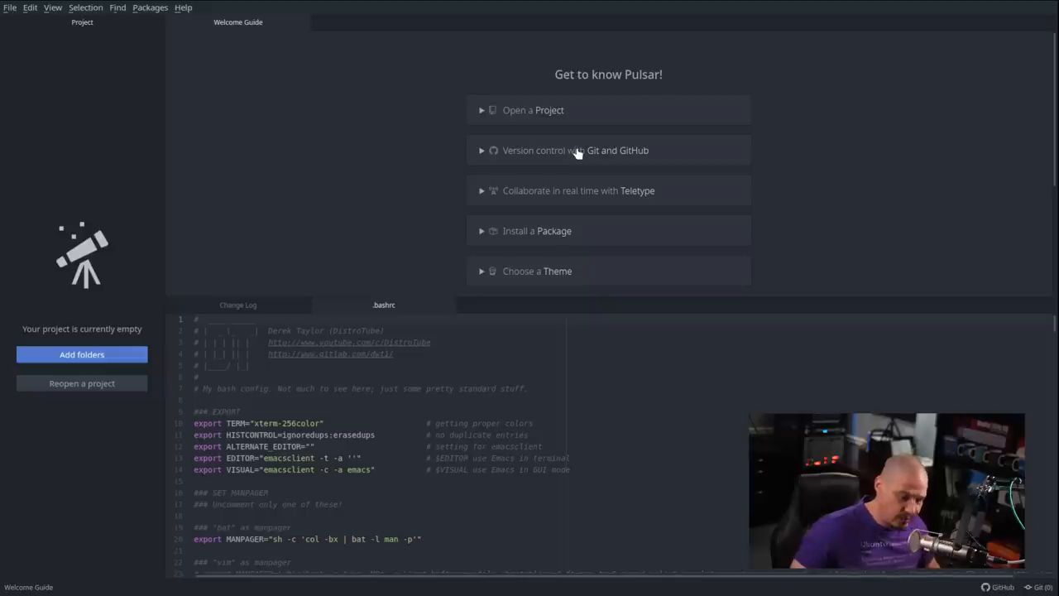
pyautogui.moveTo(384, 169)
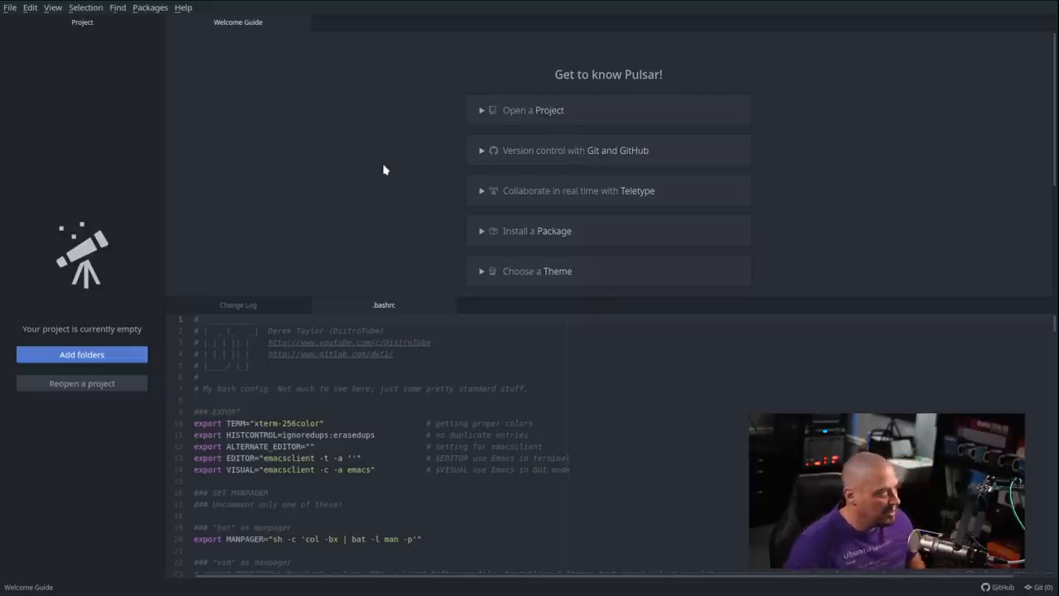
pyautogui.moveTo(394, 169)
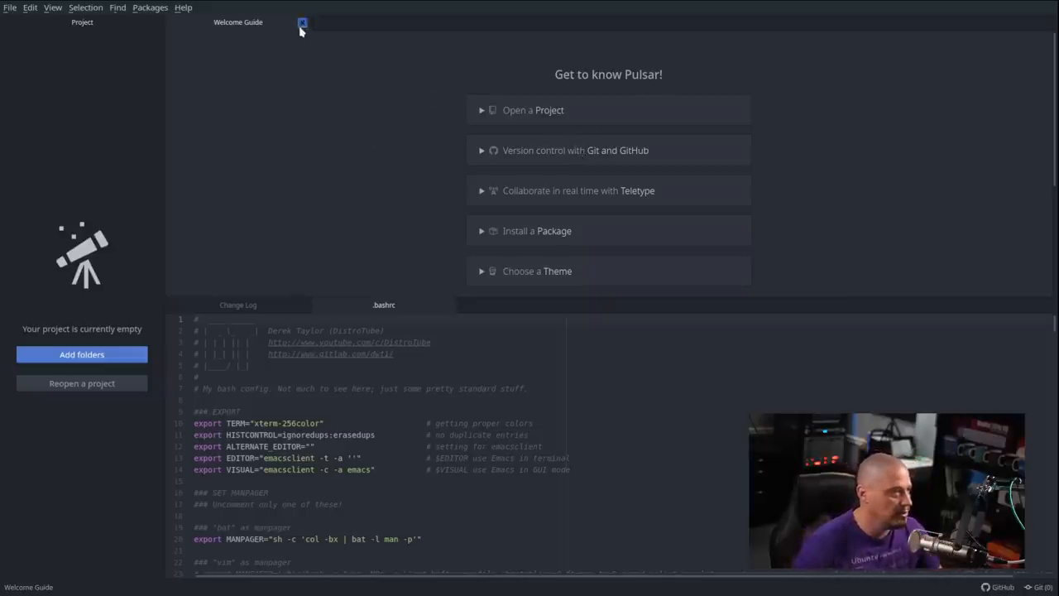
pyautogui.click(301, 23)
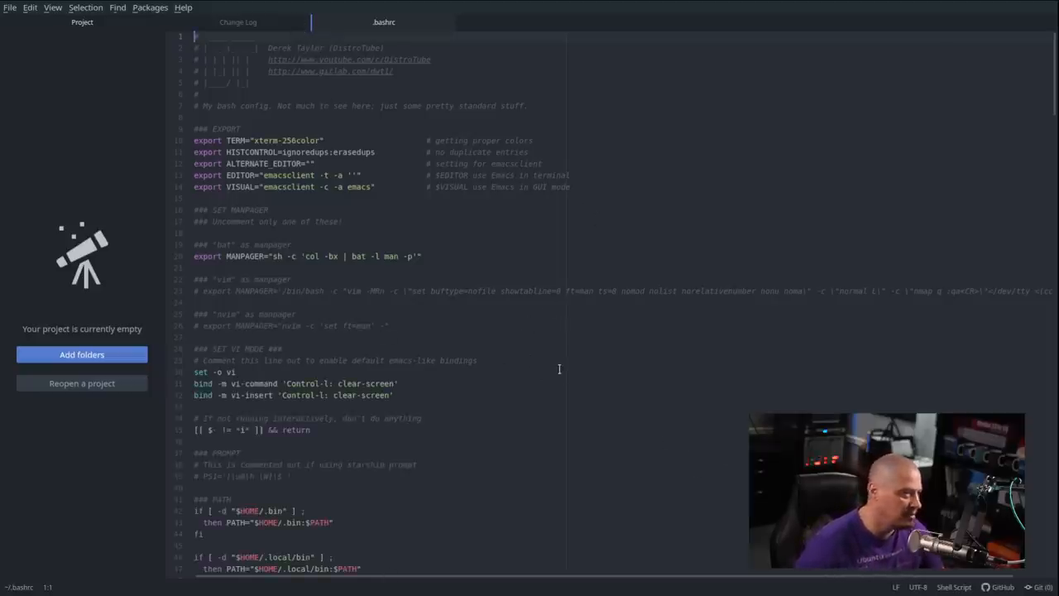
pyautogui.scroll(-3)
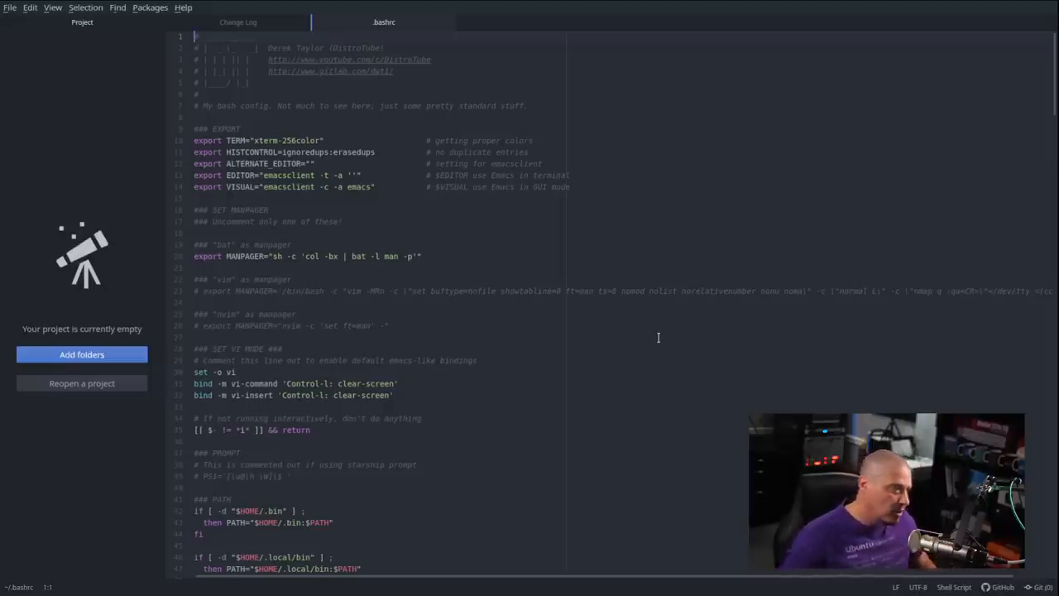
pyautogui.moveTo(728, 447)
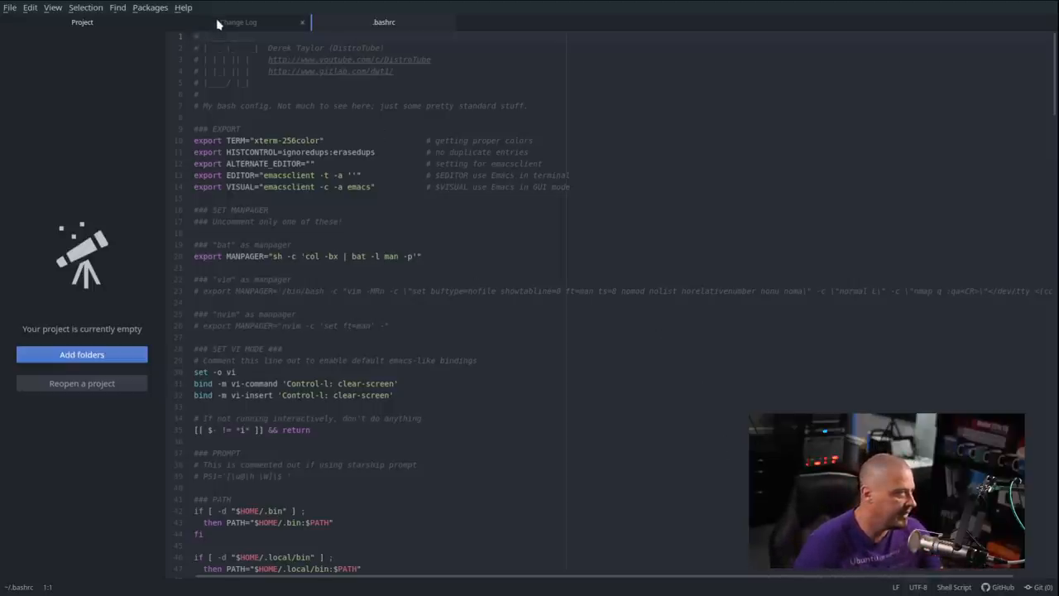
pyautogui.click(238, 21)
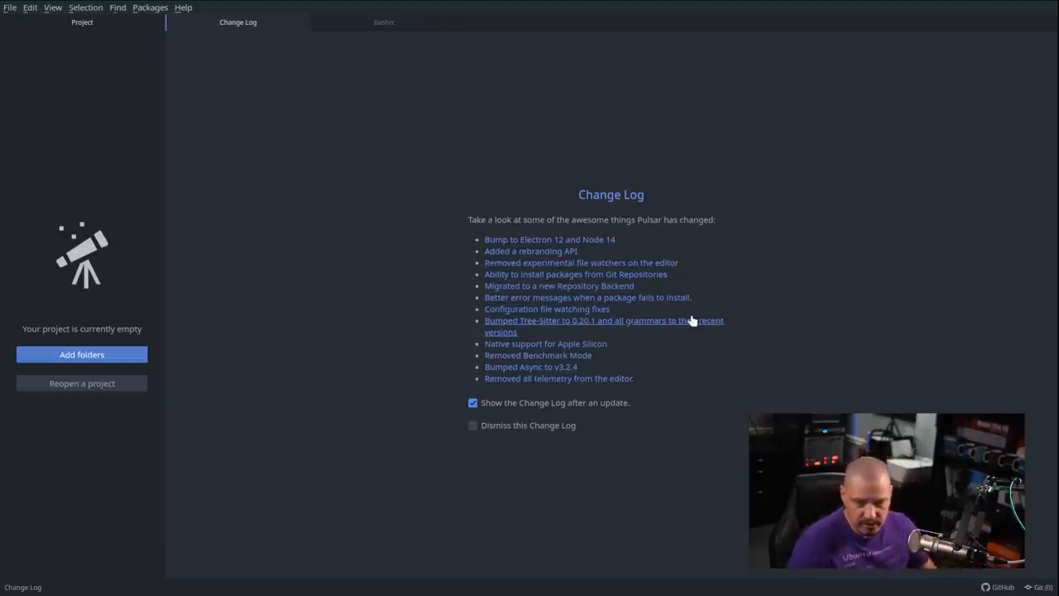
pyautogui.moveTo(513, 251)
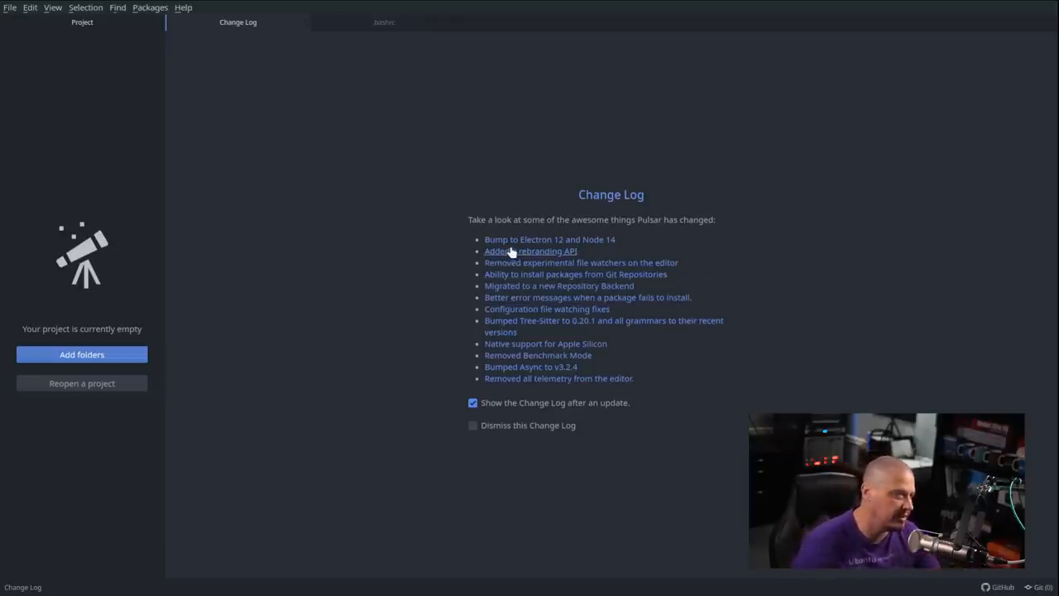
pyautogui.moveTo(639, 486)
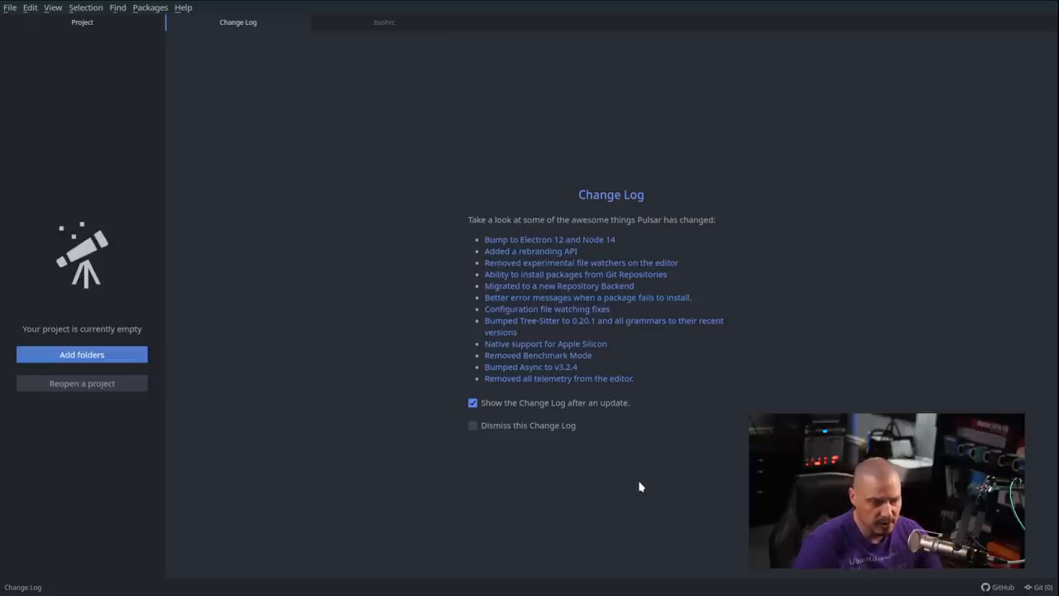
pyautogui.moveTo(529, 251)
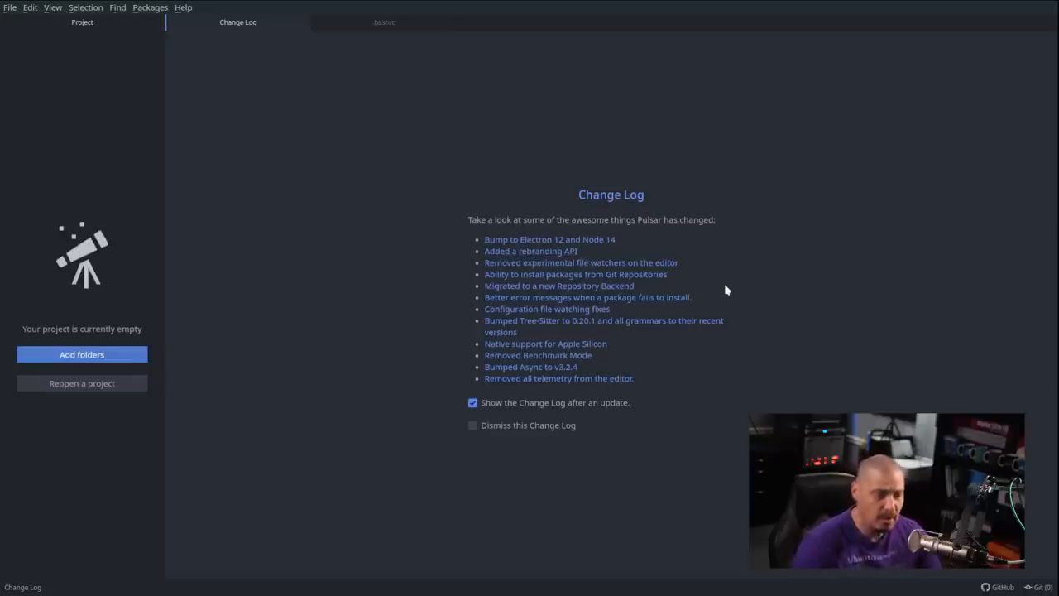
pyautogui.moveTo(738, 445)
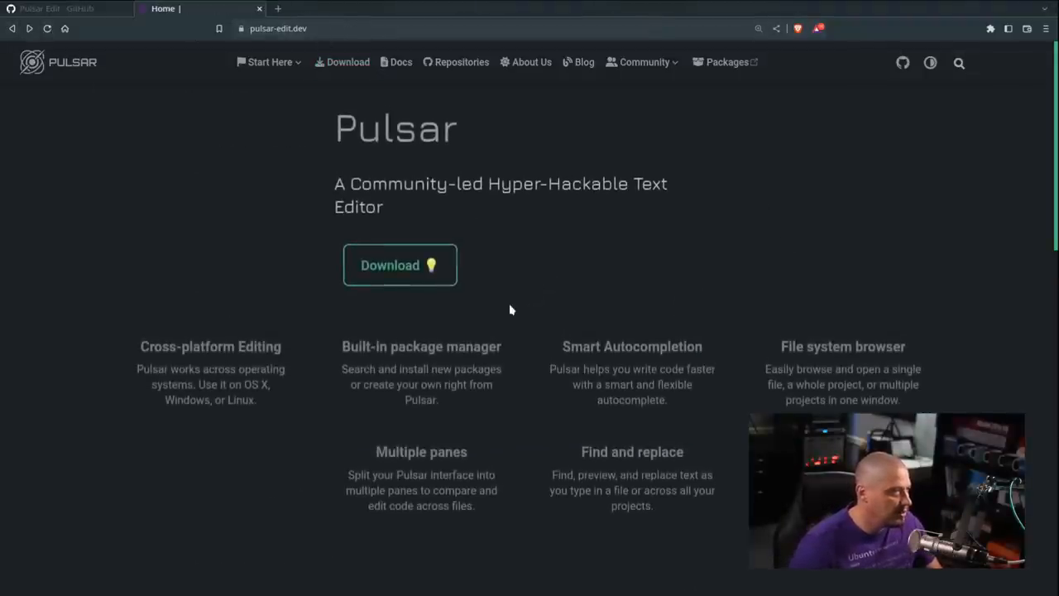
pyautogui.scroll(-3)
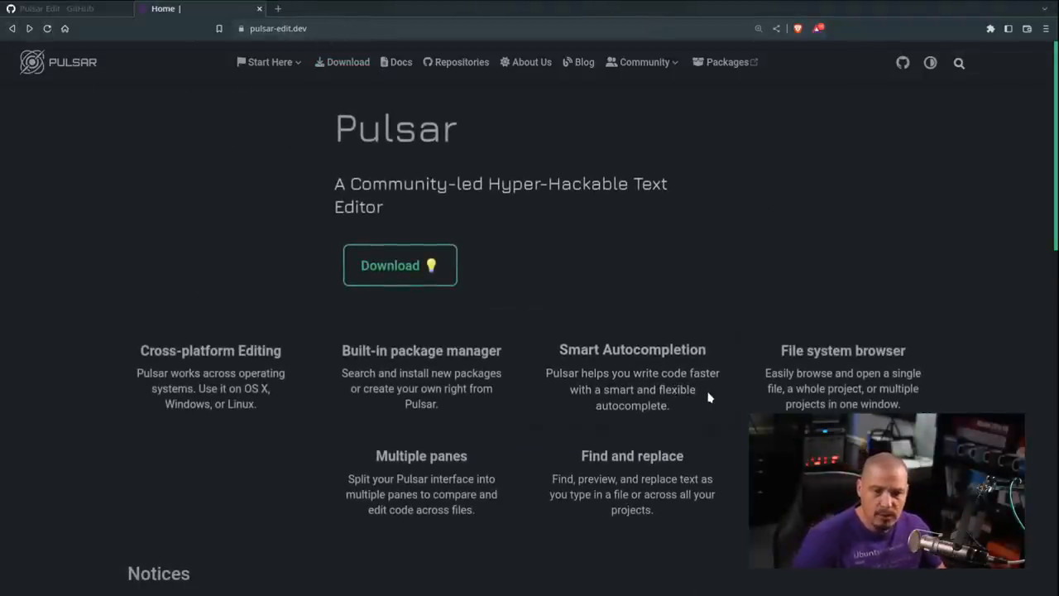
pyautogui.moveTo(946, 321)
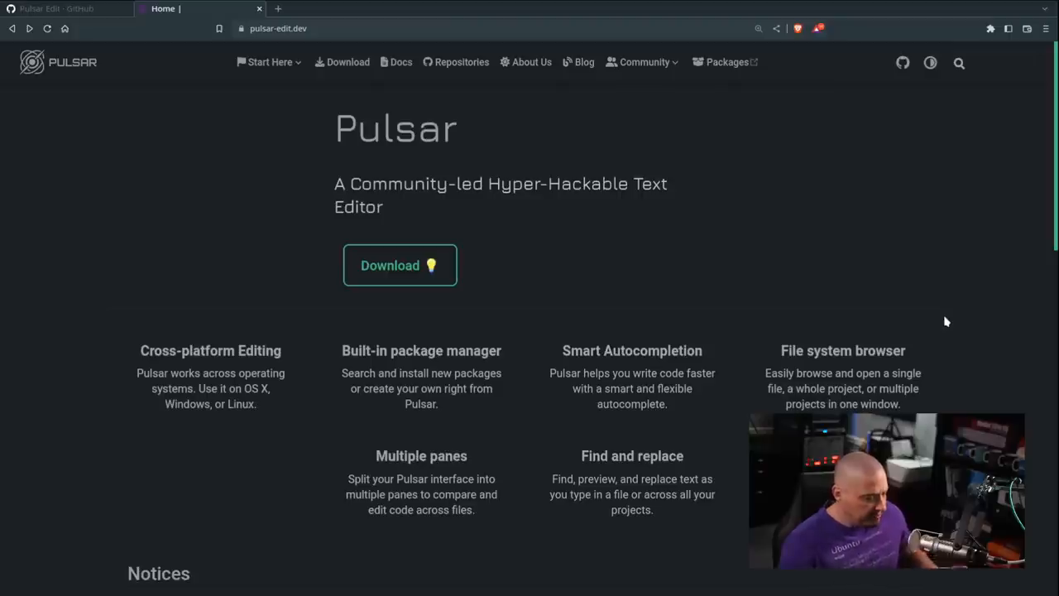
pyautogui.moveTo(980, 219)
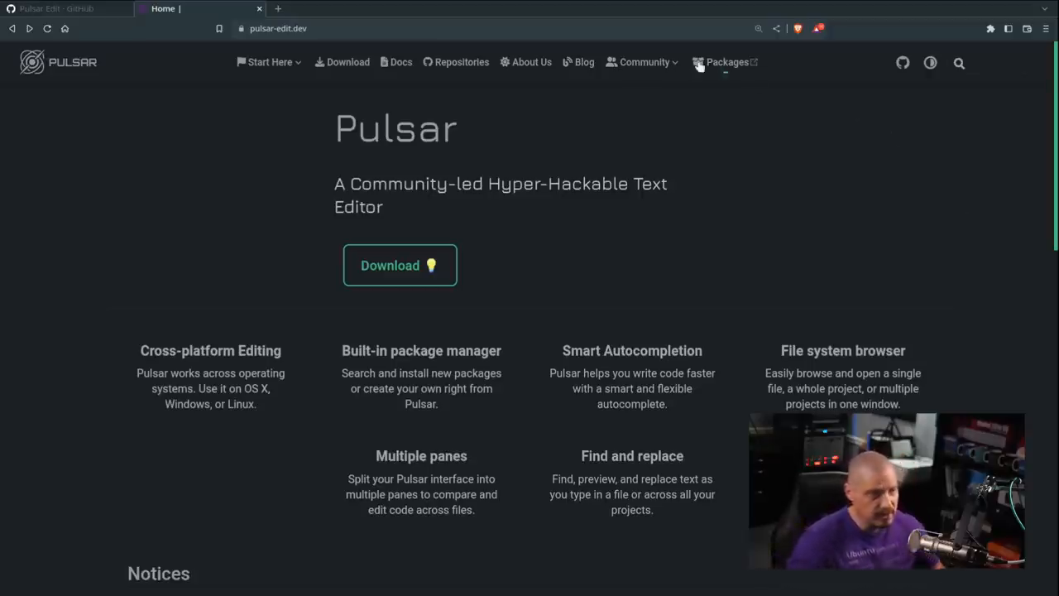
pyautogui.moveTo(538, 298)
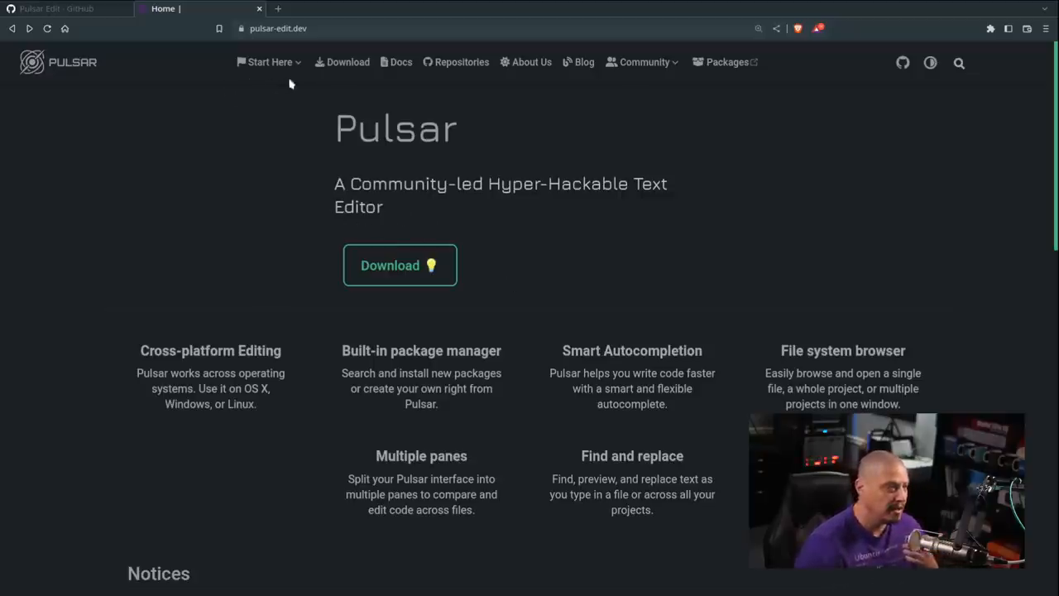
pyautogui.click(643, 63)
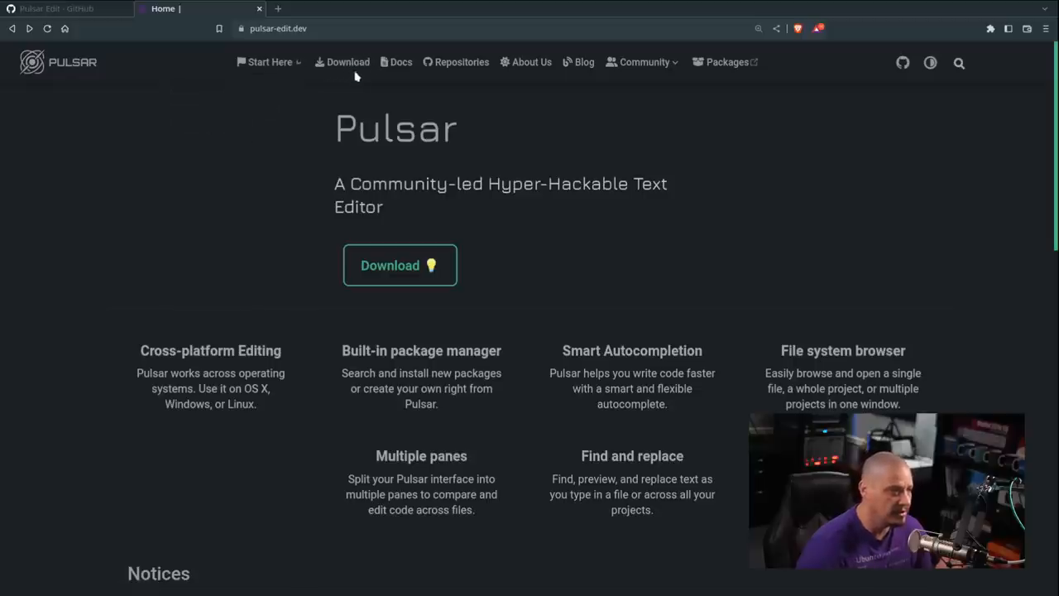
pyautogui.moveTo(716, 86)
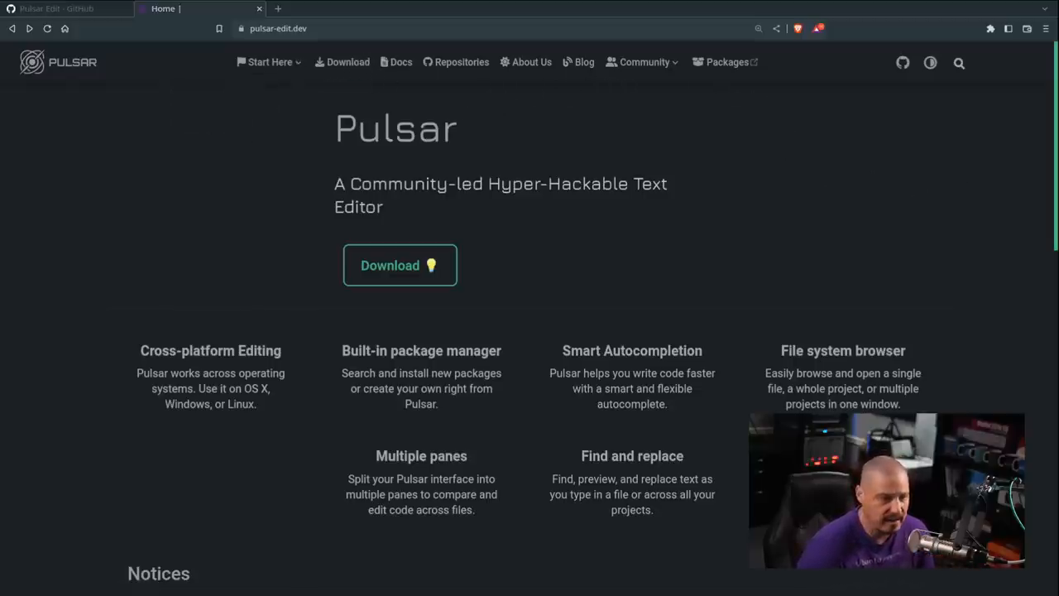
# Scroll the home page through the Notices section down to the site footer
pyautogui.scroll(-3)
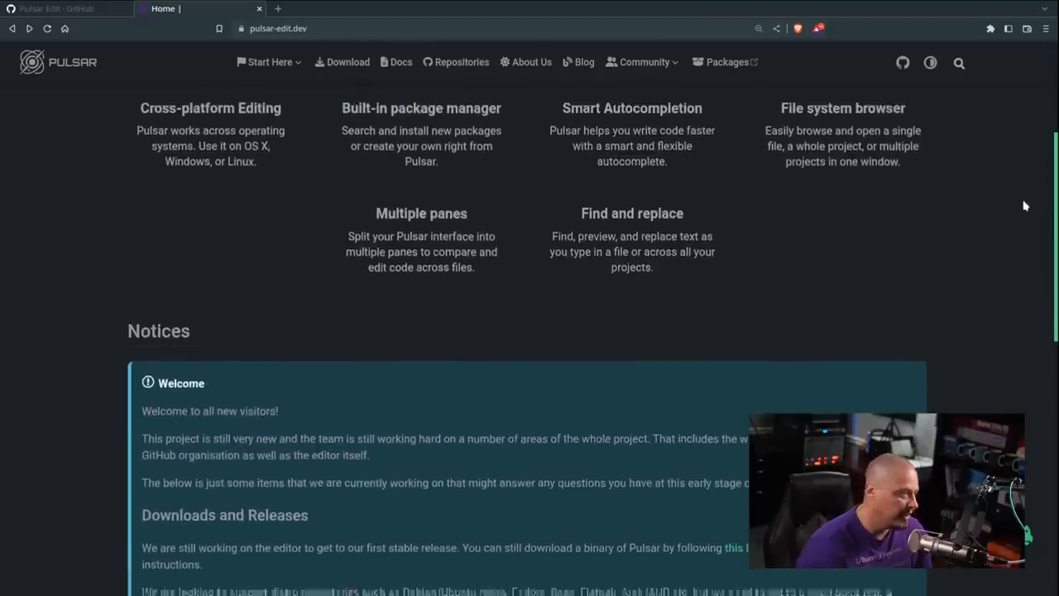
pyautogui.scroll(-3)
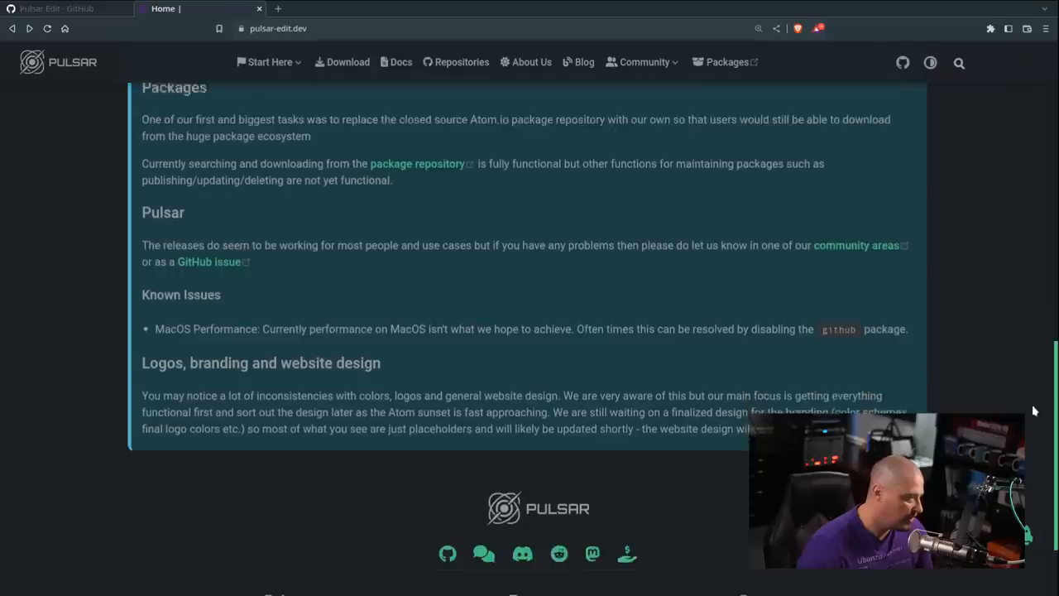
pyautogui.scroll(-3)
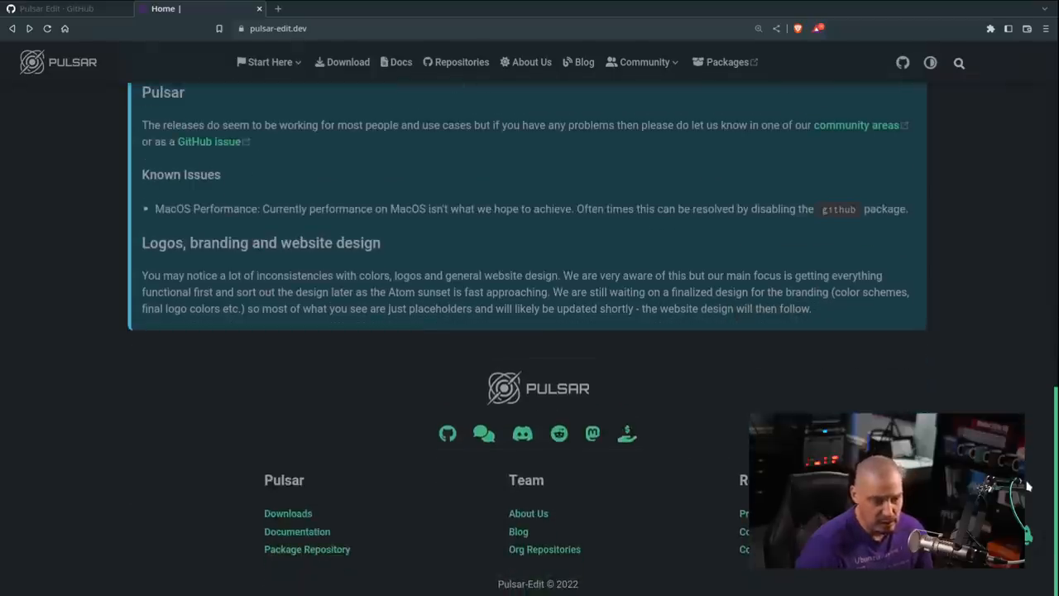
pyautogui.moveTo(645, 447)
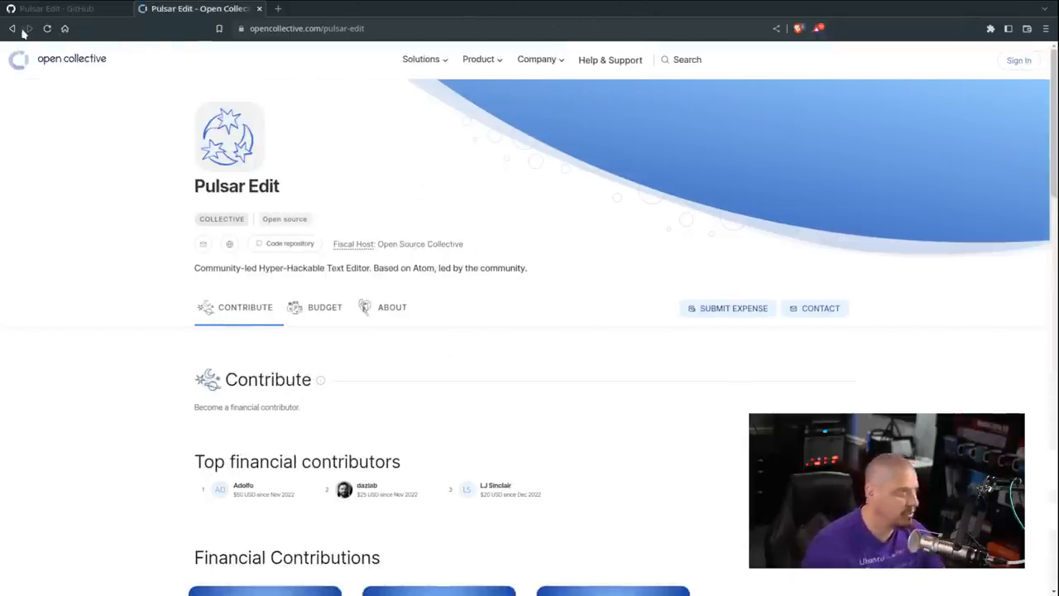
pyautogui.moveTo(13, 28)
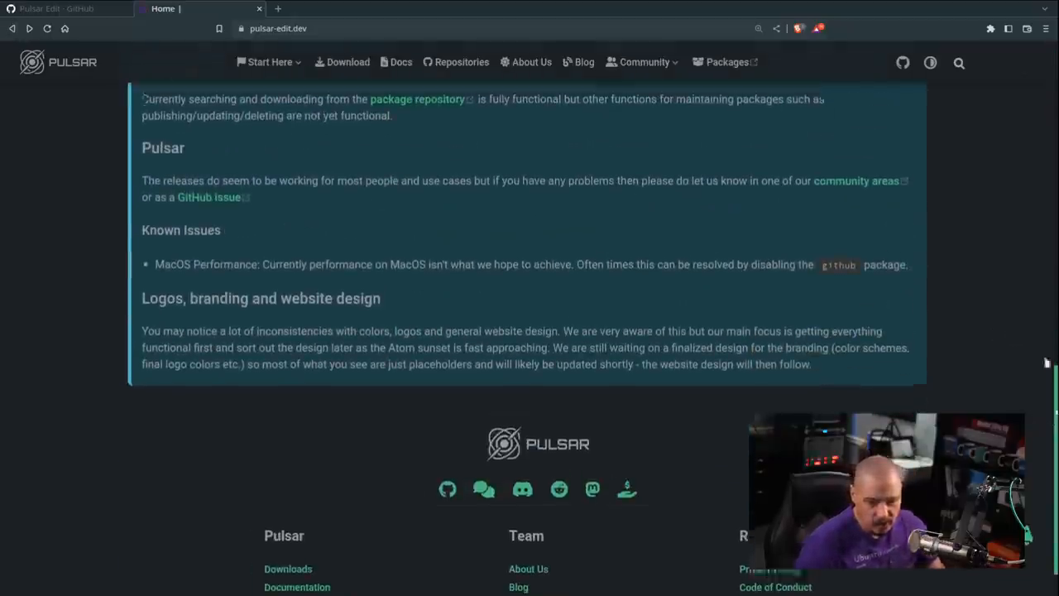
pyautogui.scroll(3)
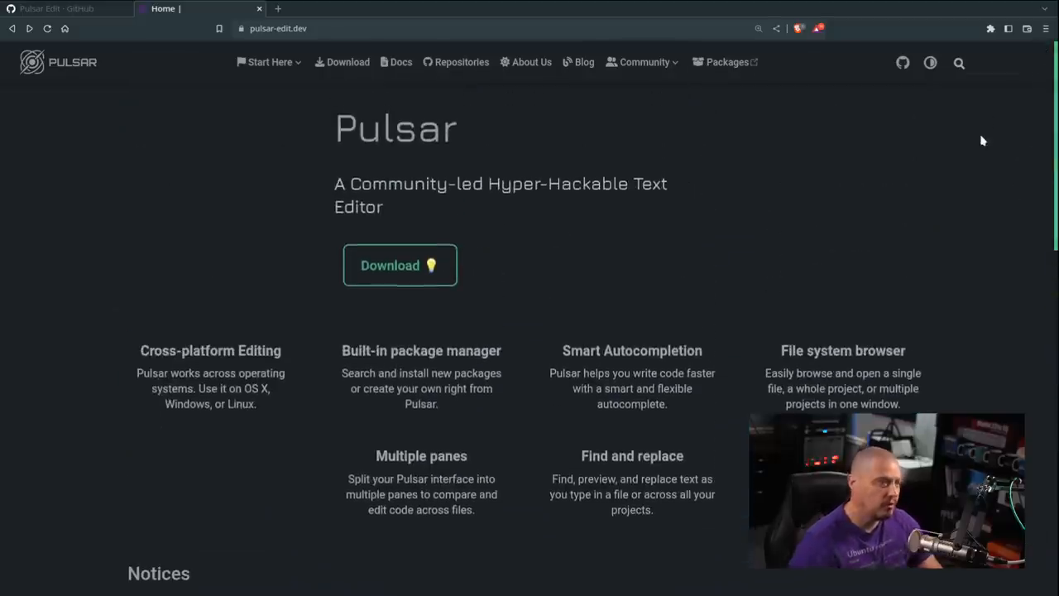